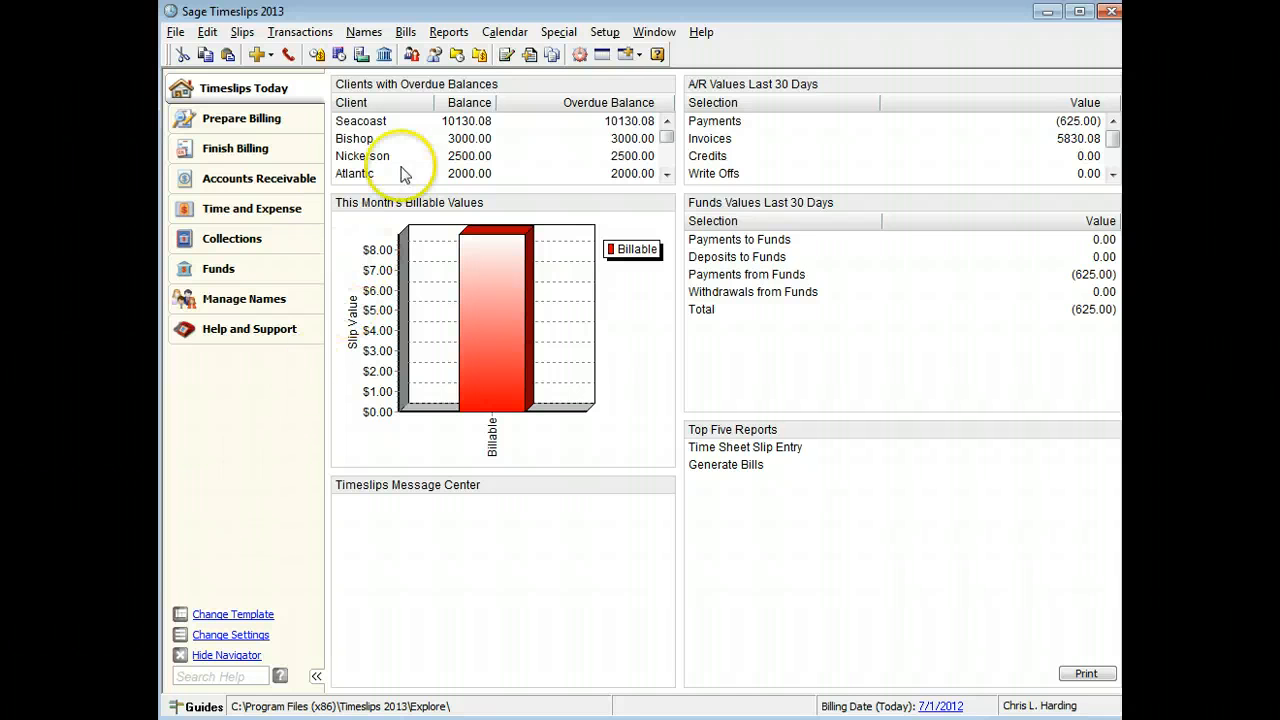
- Choose Slips from the Reports menu to list the slip reports
{"action": "left_click", "coordinate": [448, 32]}
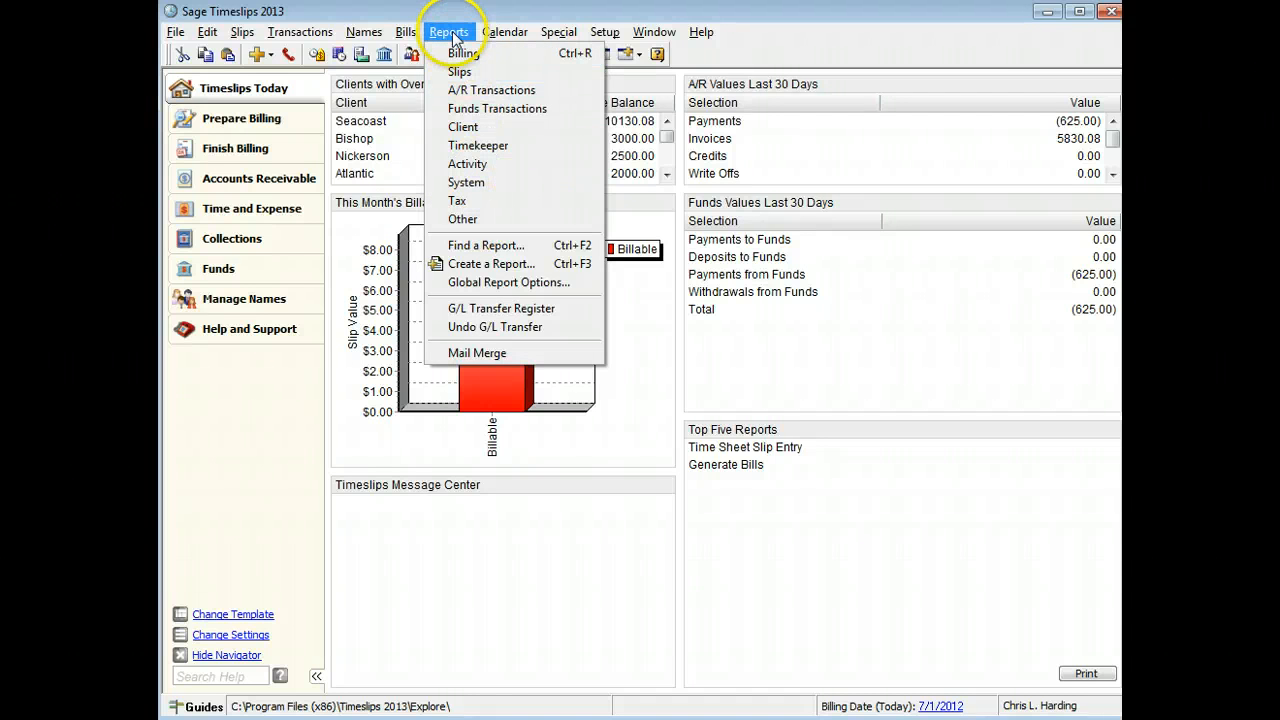
{"action": "left_click", "coordinate": [448, 32]}
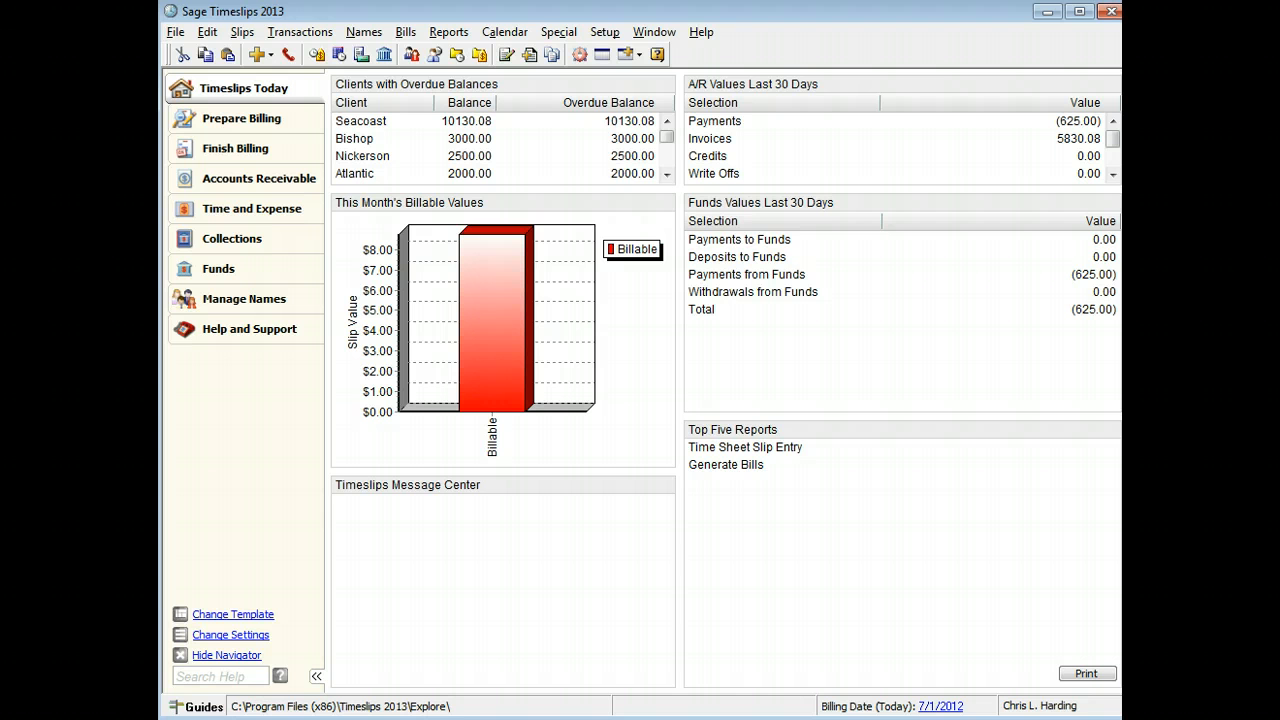
{"action": "mouse_move", "coordinate": [204, 608]}
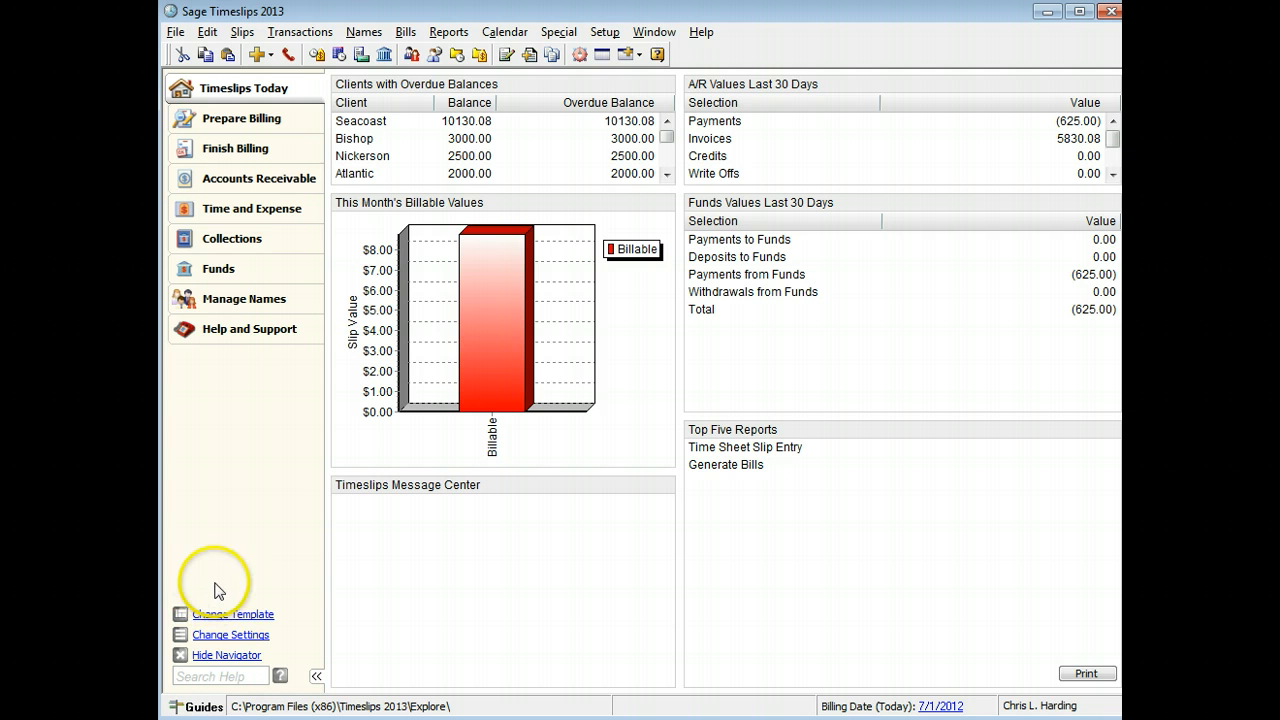
{"action": "left_click", "coordinate": [448, 32]}
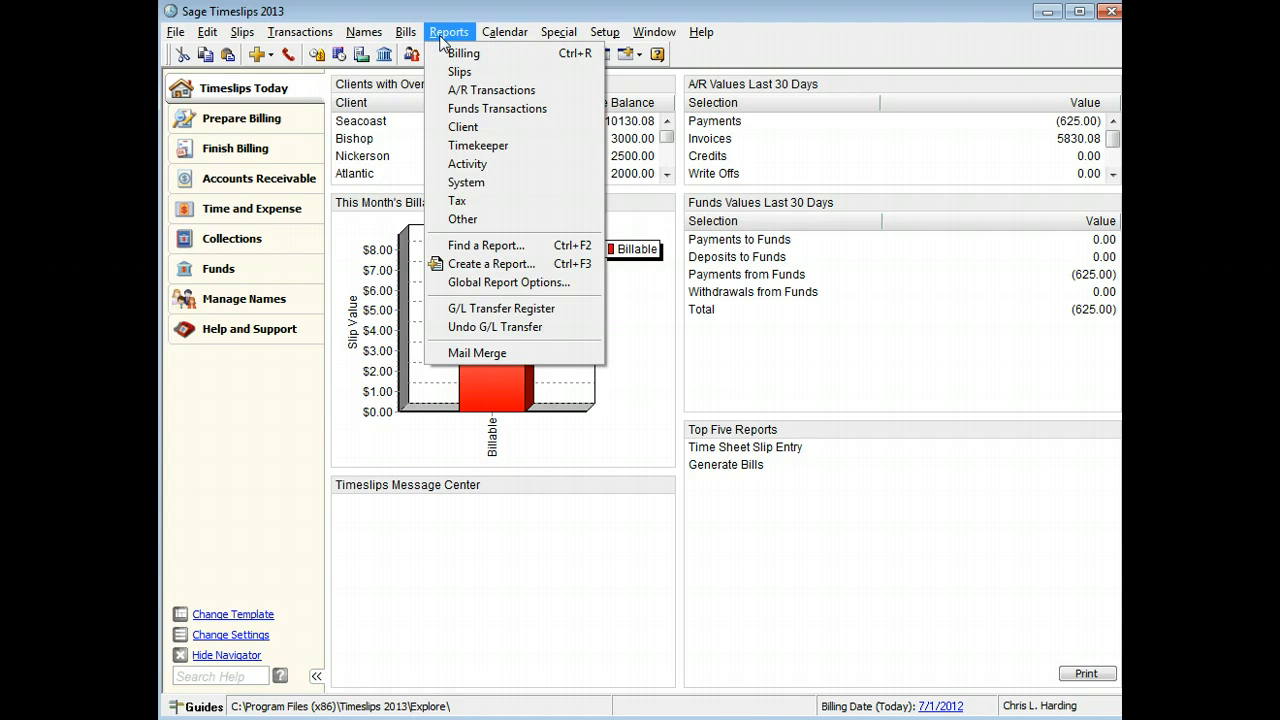
{"action": "left_click", "coordinate": [460, 72]}
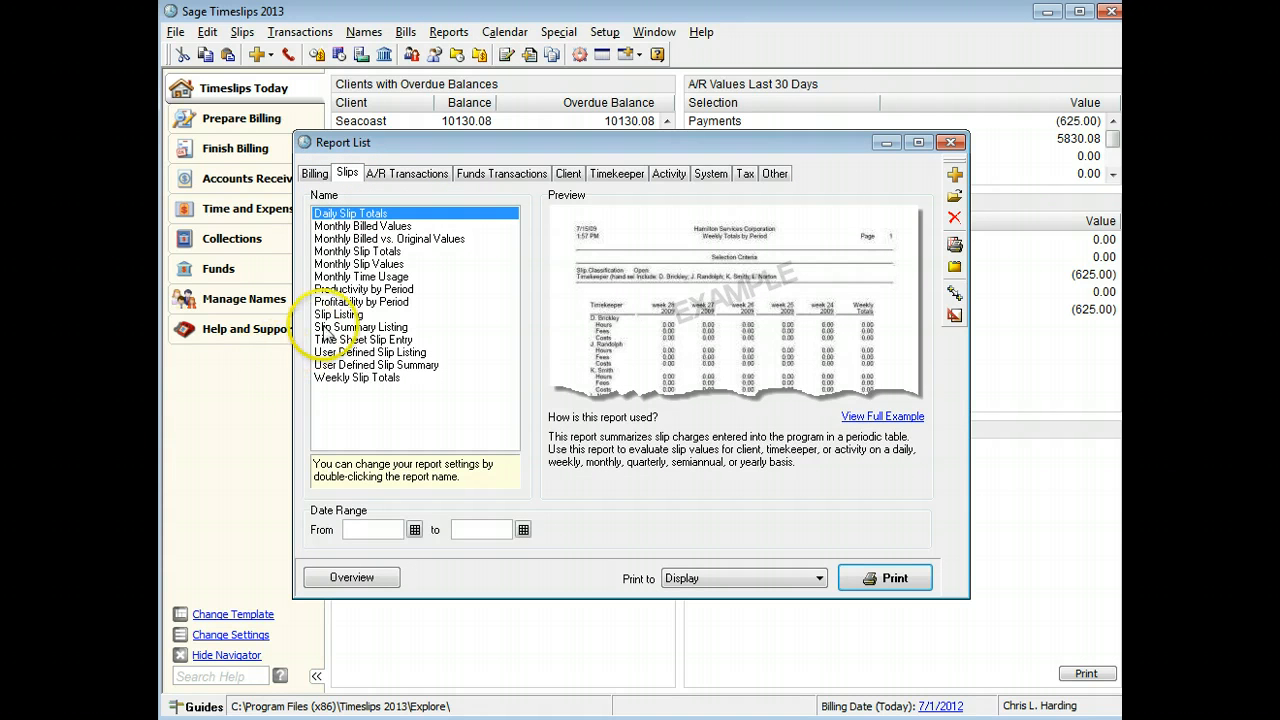
- Select the Slip Listing report to see its sample preview and description
{"action": "left_click", "coordinate": [338, 314]}
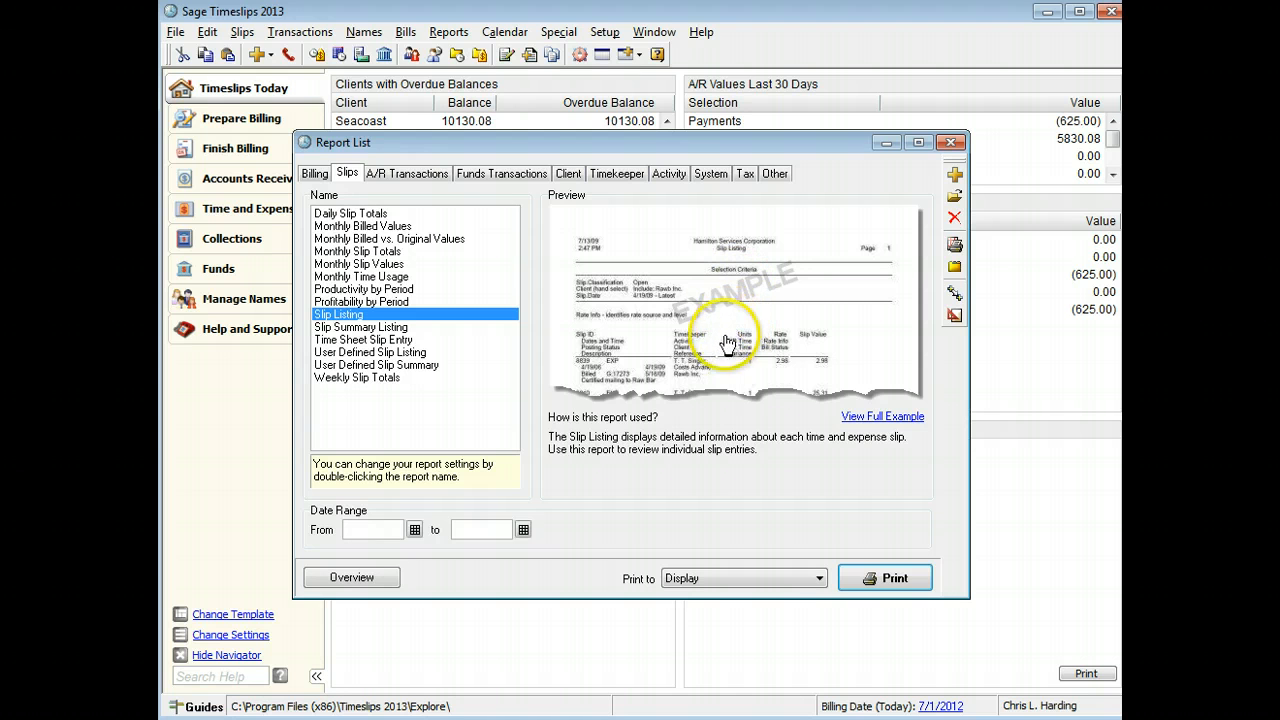
{"action": "mouse_move", "coordinate": [748, 460]}
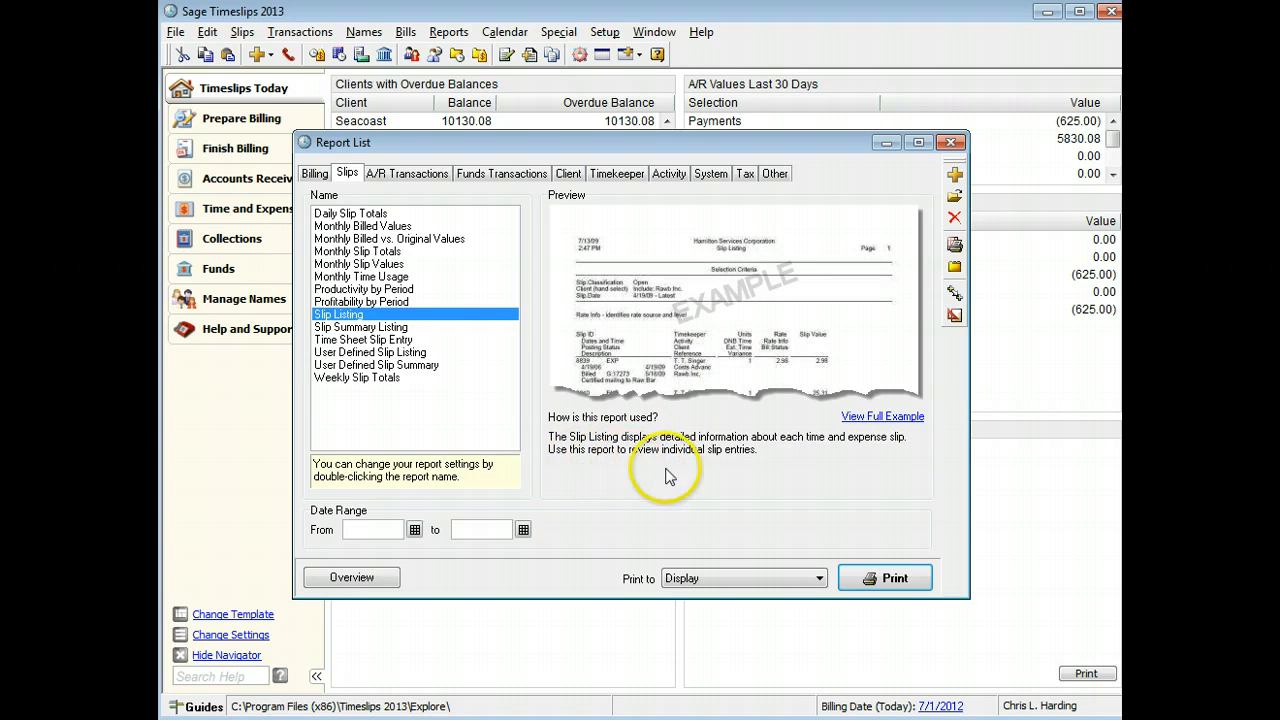
{"action": "mouse_move", "coordinate": [818, 472]}
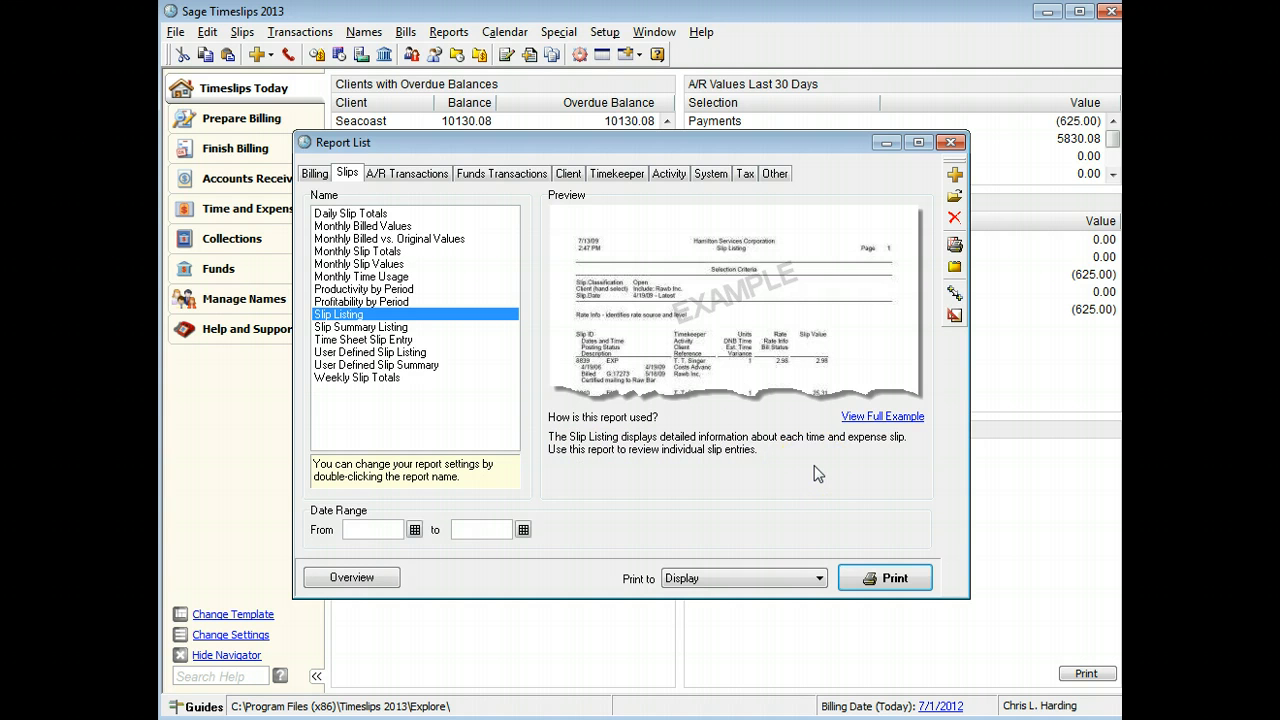
{"action": "mouse_move", "coordinate": [878, 438]}
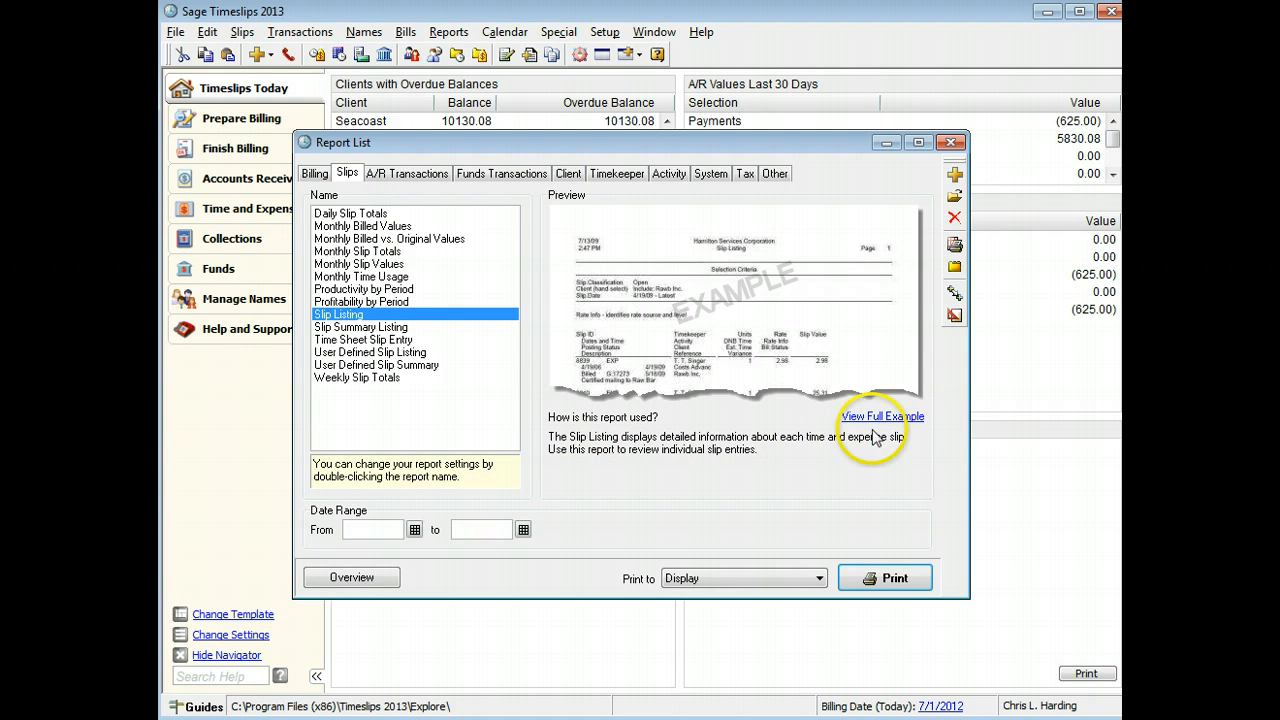
{"action": "mouse_move", "coordinate": [990, 432]}
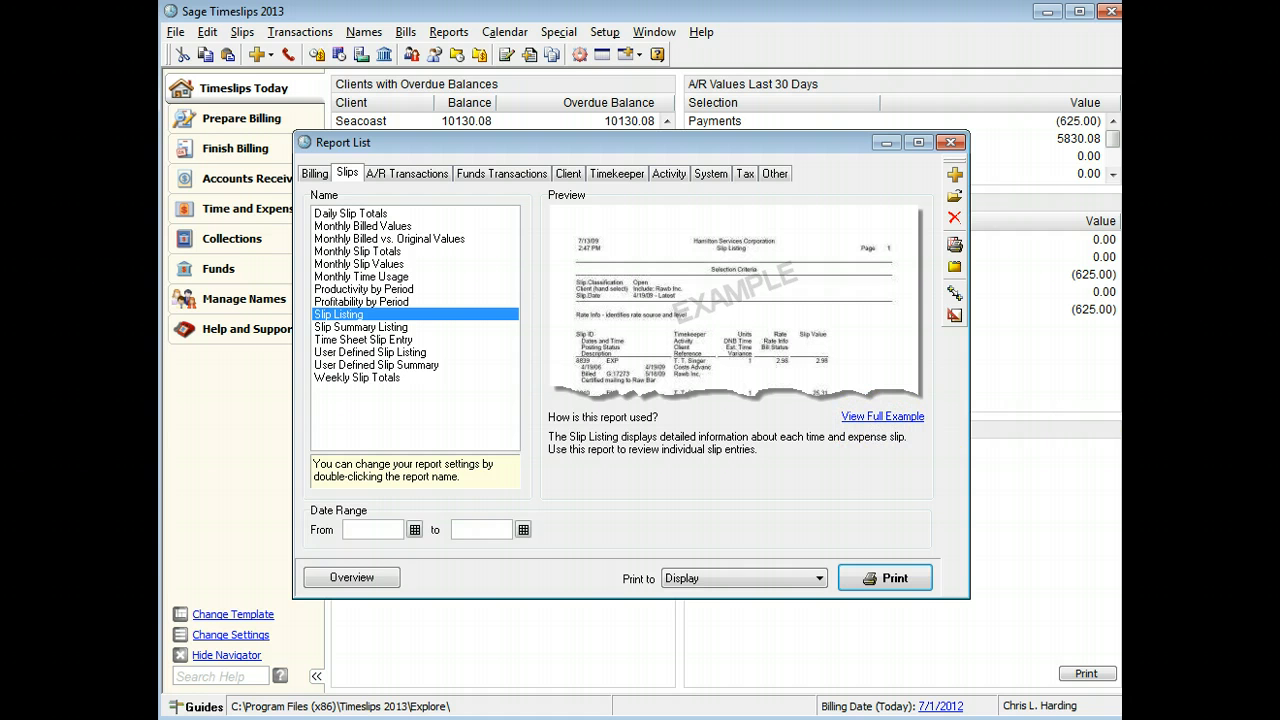
{"action": "mouse_move", "coordinate": [960, 418]}
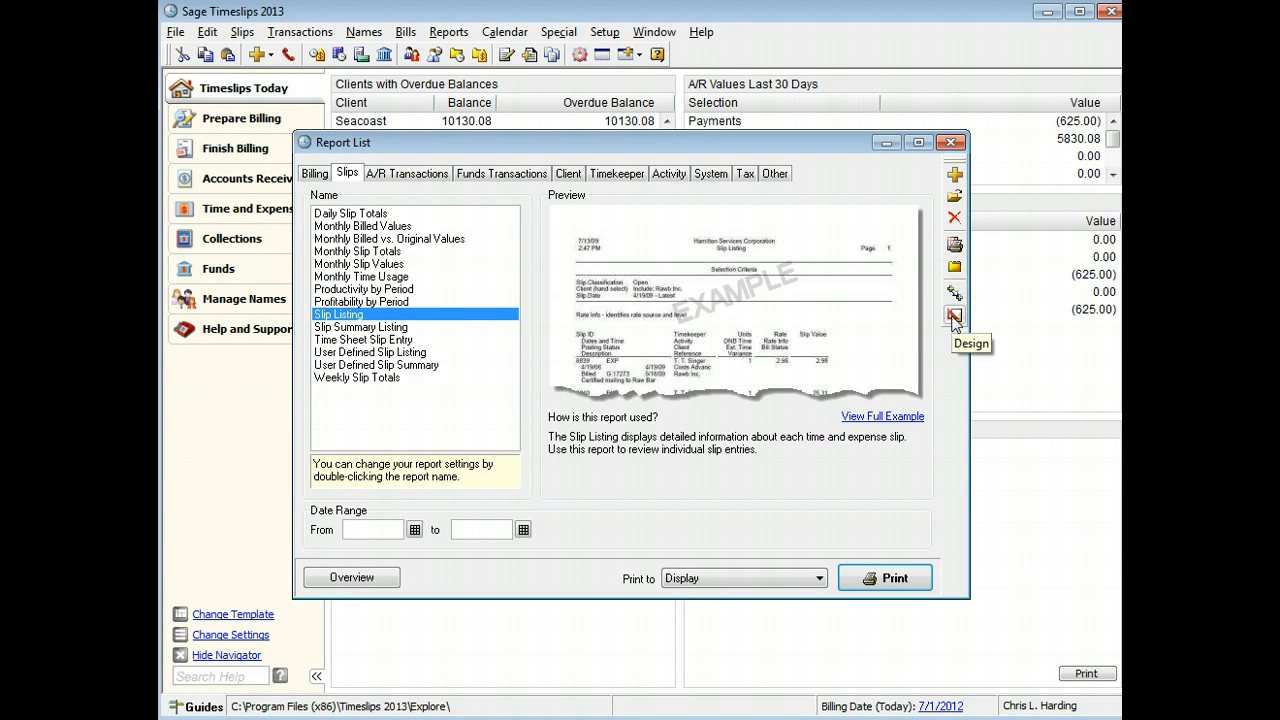
- Enter Design mode for the Slip Listing report layout
{"action": "left_click", "coordinate": [954, 320]}
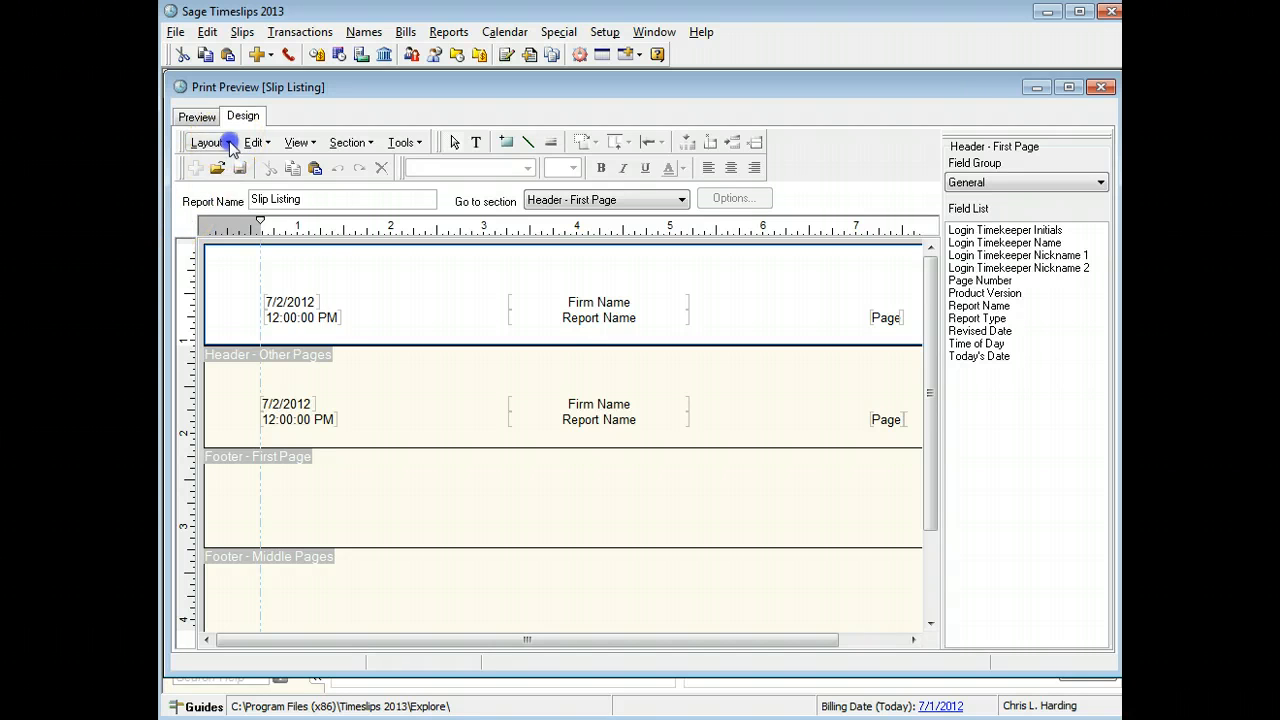
{"action": "left_click", "coordinate": [208, 142]}
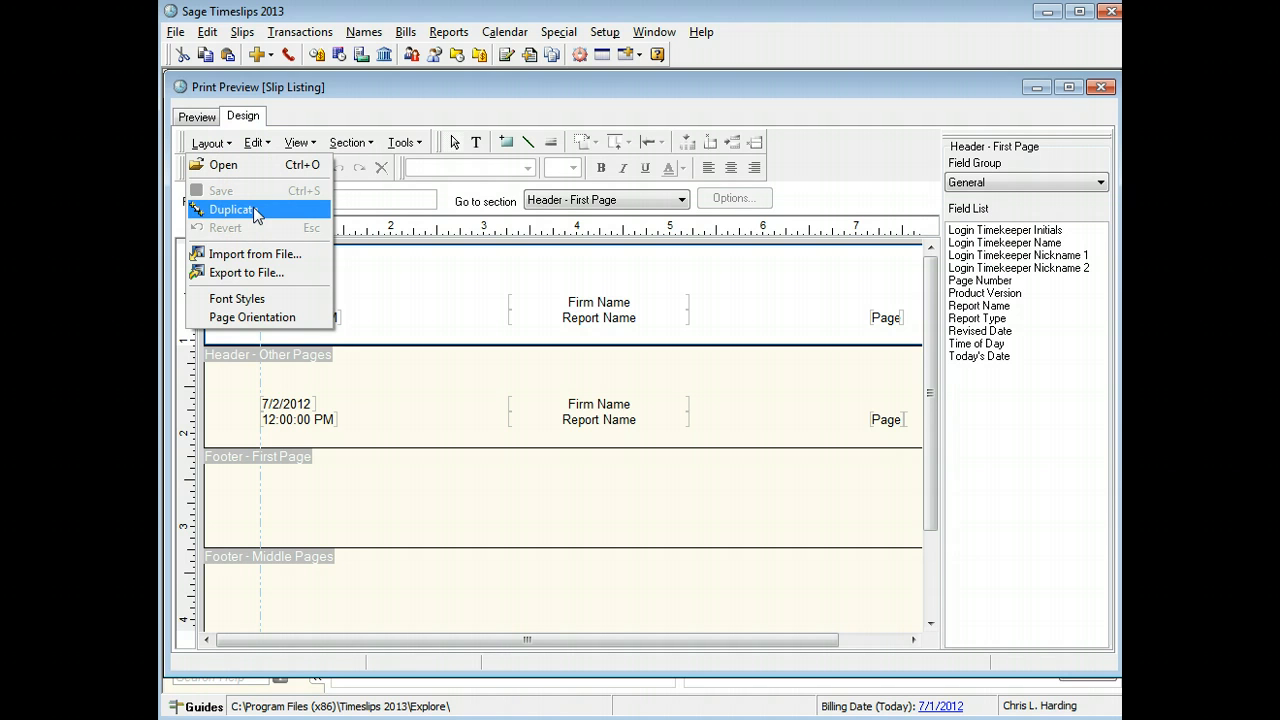
{"action": "mouse_move", "coordinate": [248, 272]}
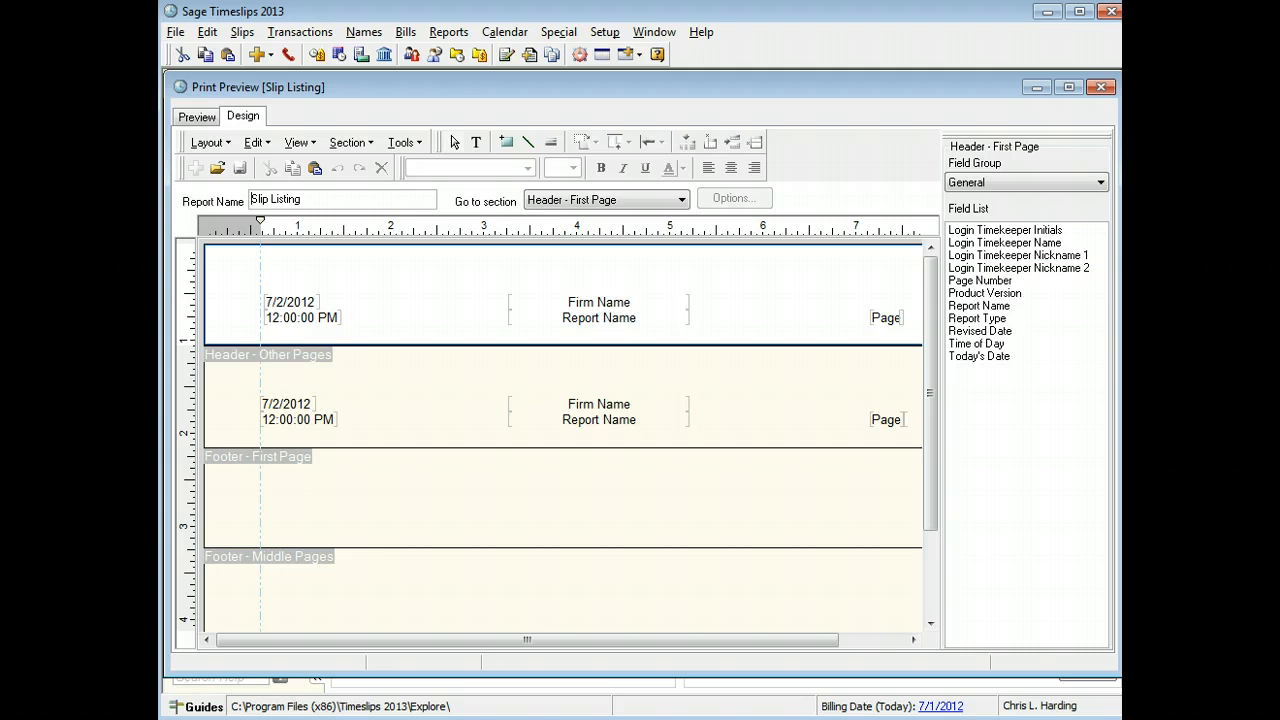
{"action": "left_click", "coordinate": [256, 142]}
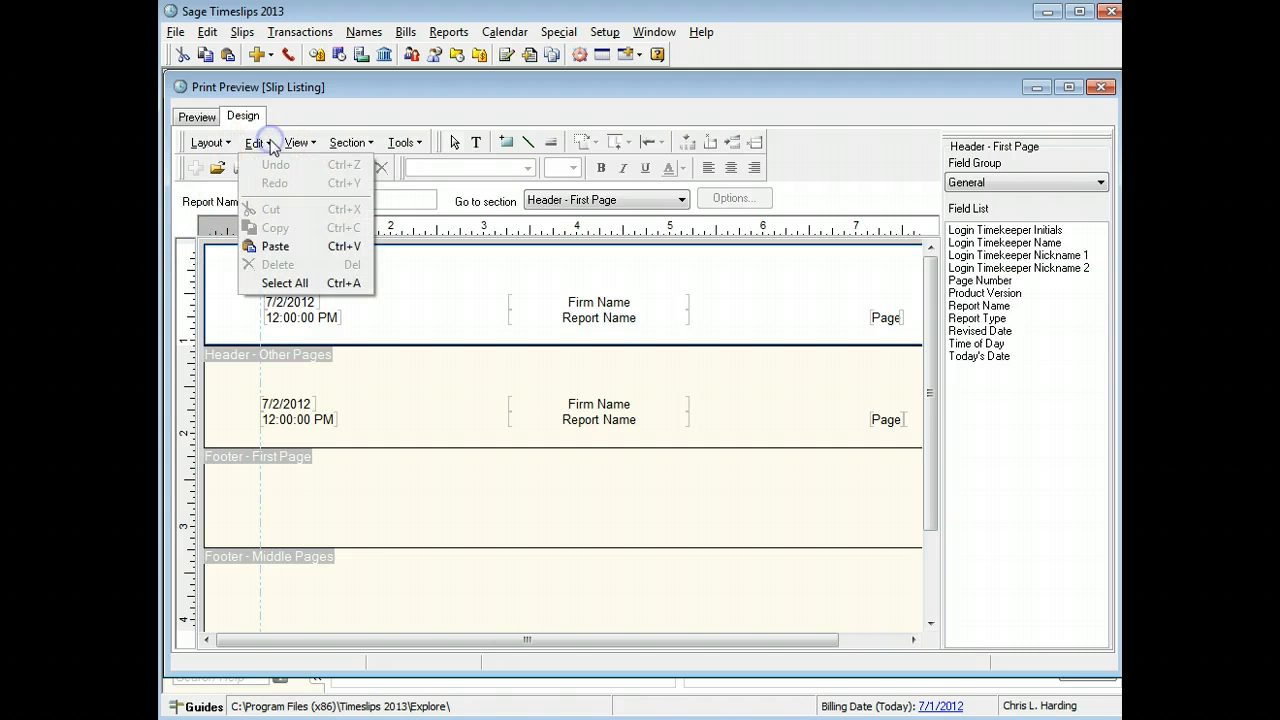
{"action": "mouse_move", "coordinate": [290, 210]}
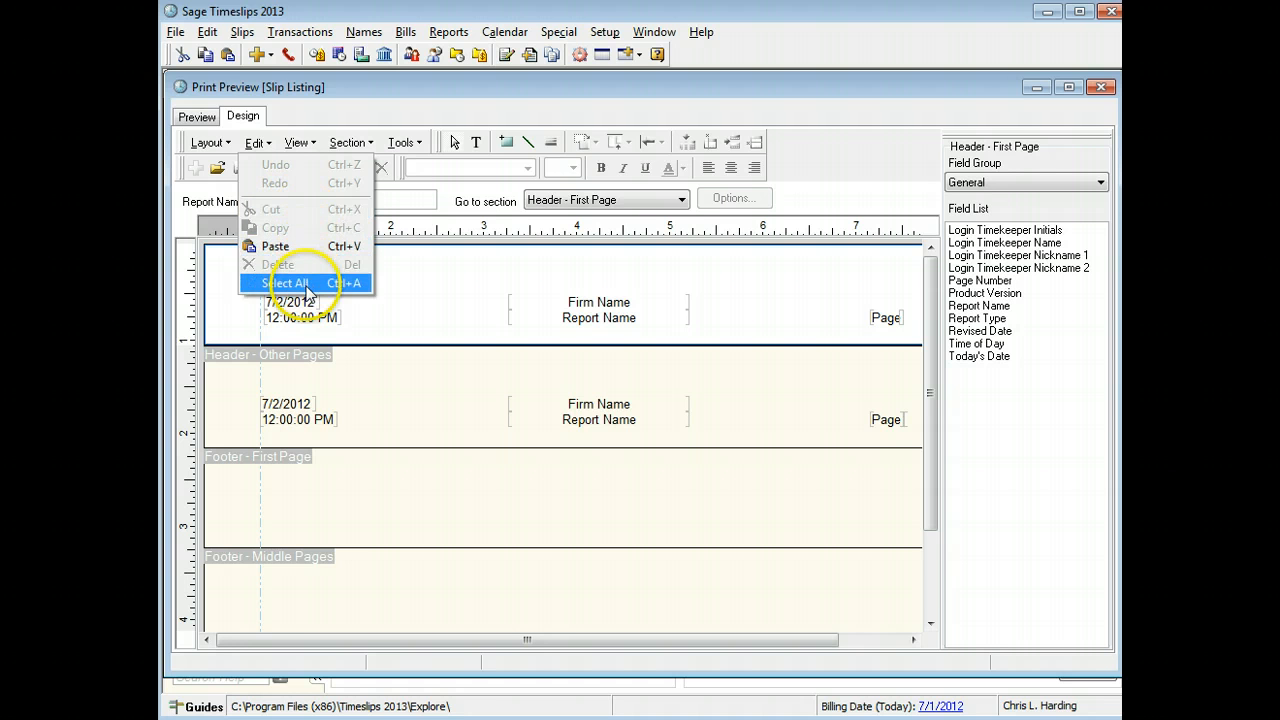
{"action": "mouse_move", "coordinate": [300, 184]}
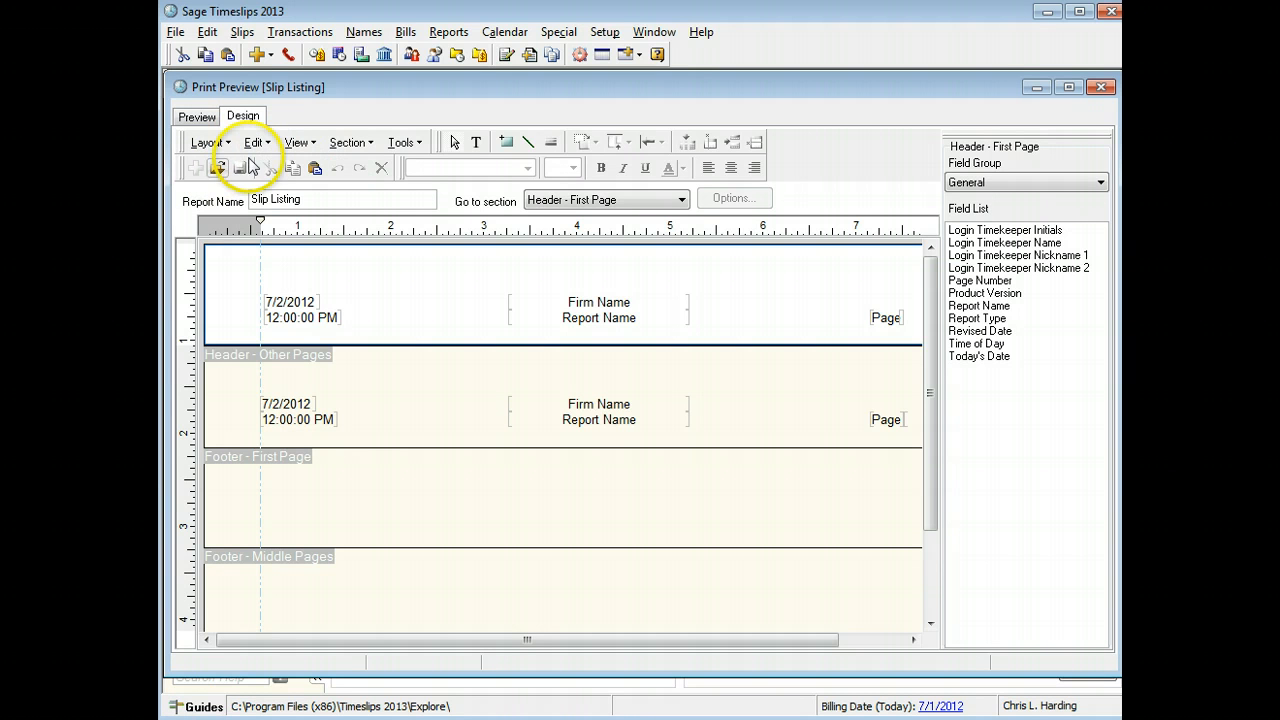
{"action": "left_click", "coordinate": [296, 142]}
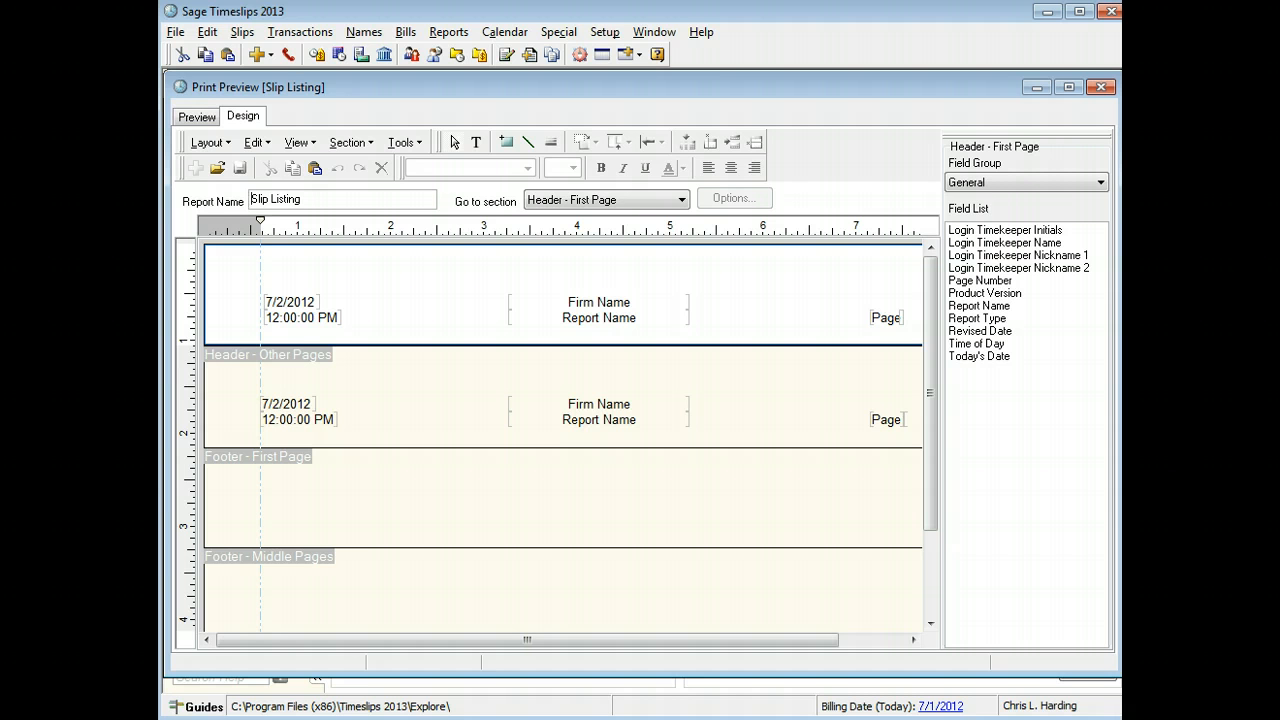
{"action": "left_click", "coordinate": [348, 142]}
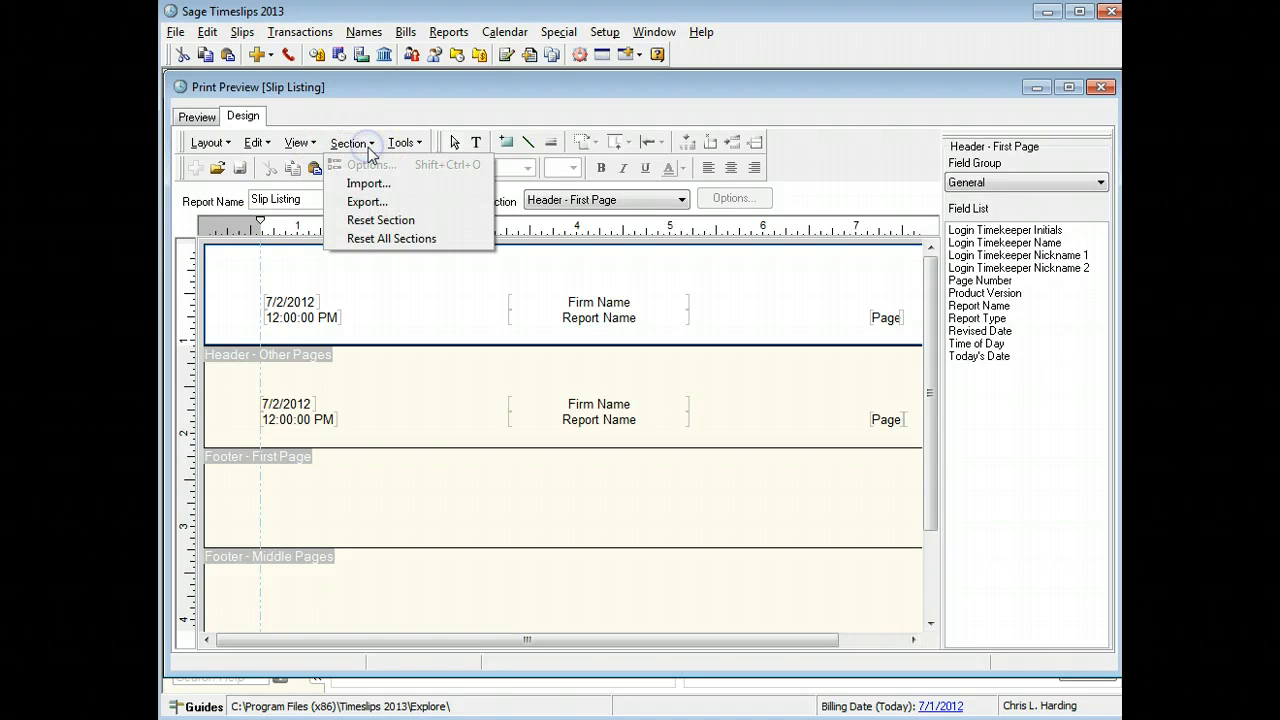
{"action": "mouse_move", "coordinate": [372, 164]}
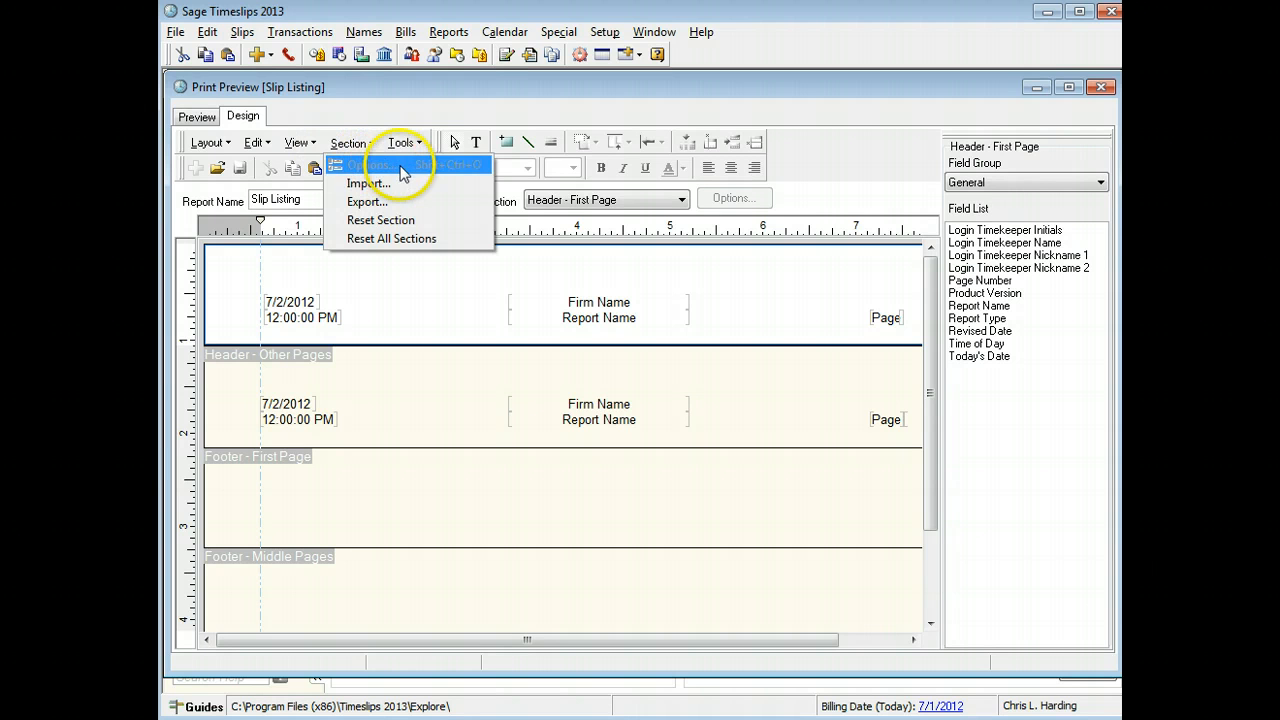
{"action": "mouse_move", "coordinate": [398, 186]}
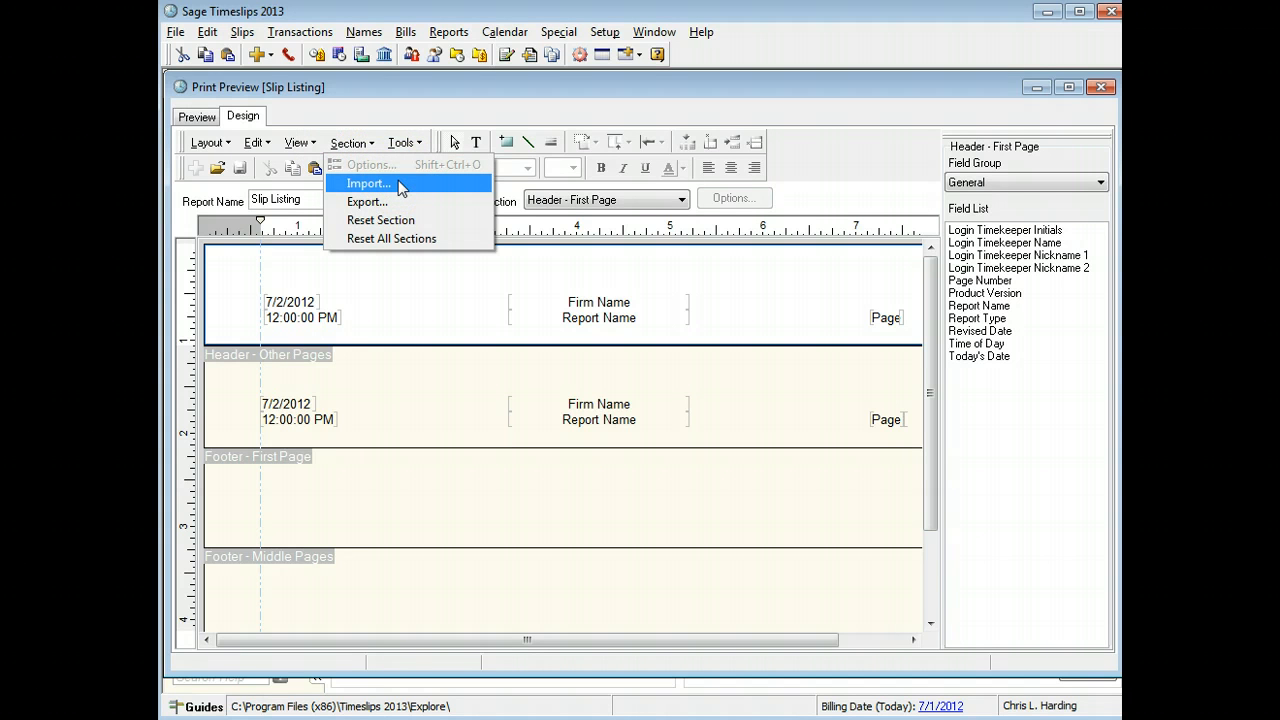
{"action": "mouse_move", "coordinate": [368, 200]}
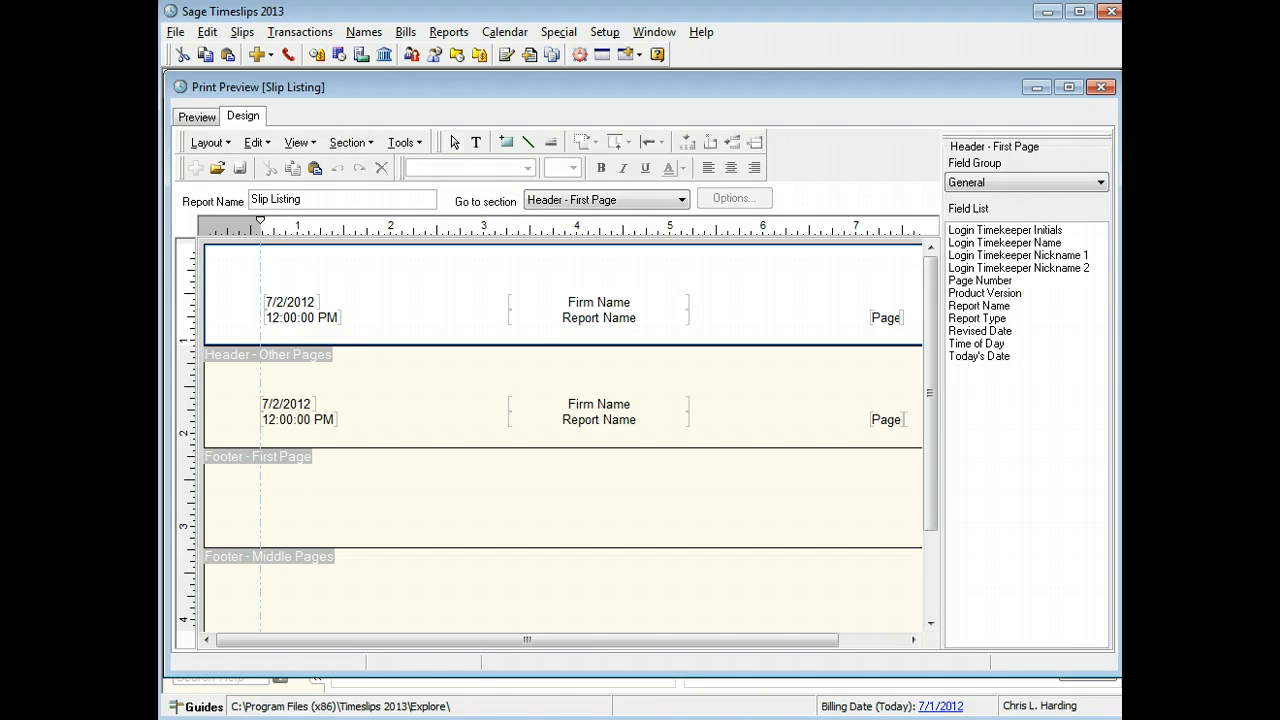
{"action": "mouse_move", "coordinate": [304, 144]}
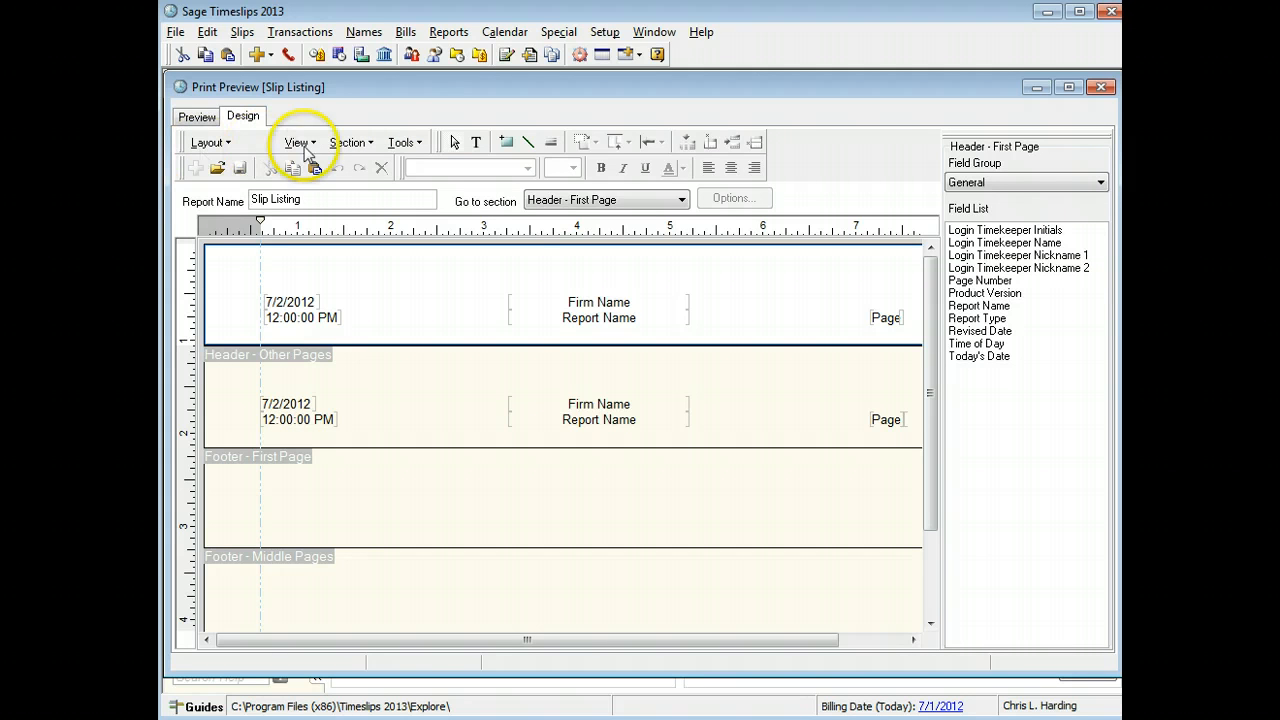
{"action": "left_click", "coordinate": [402, 142]}
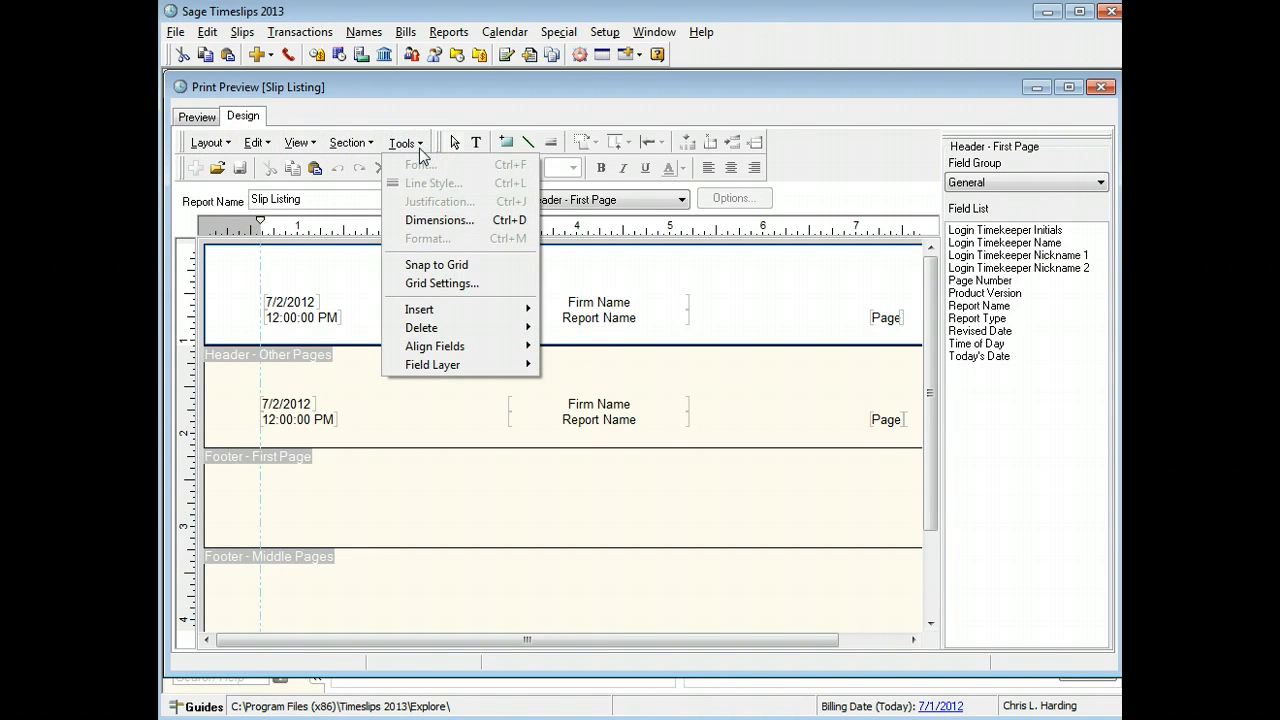
{"action": "mouse_move", "coordinate": [450, 230]}
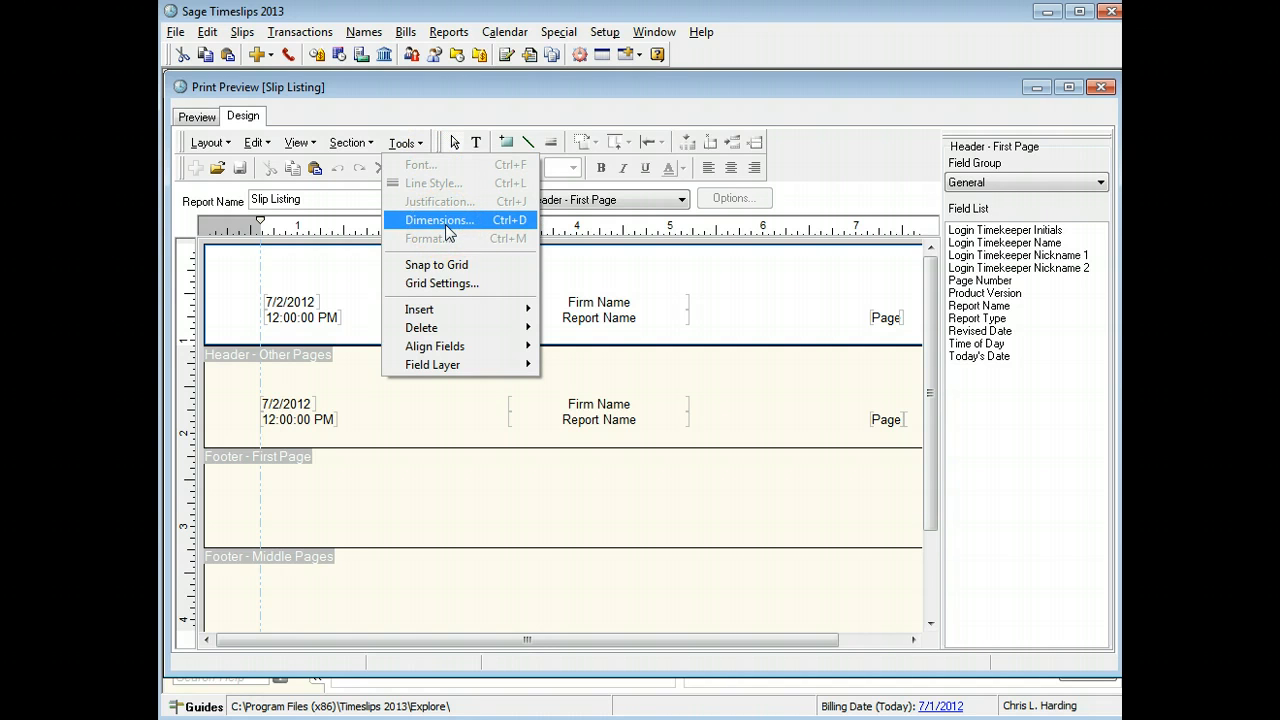
{"action": "mouse_move", "coordinate": [436, 264]}
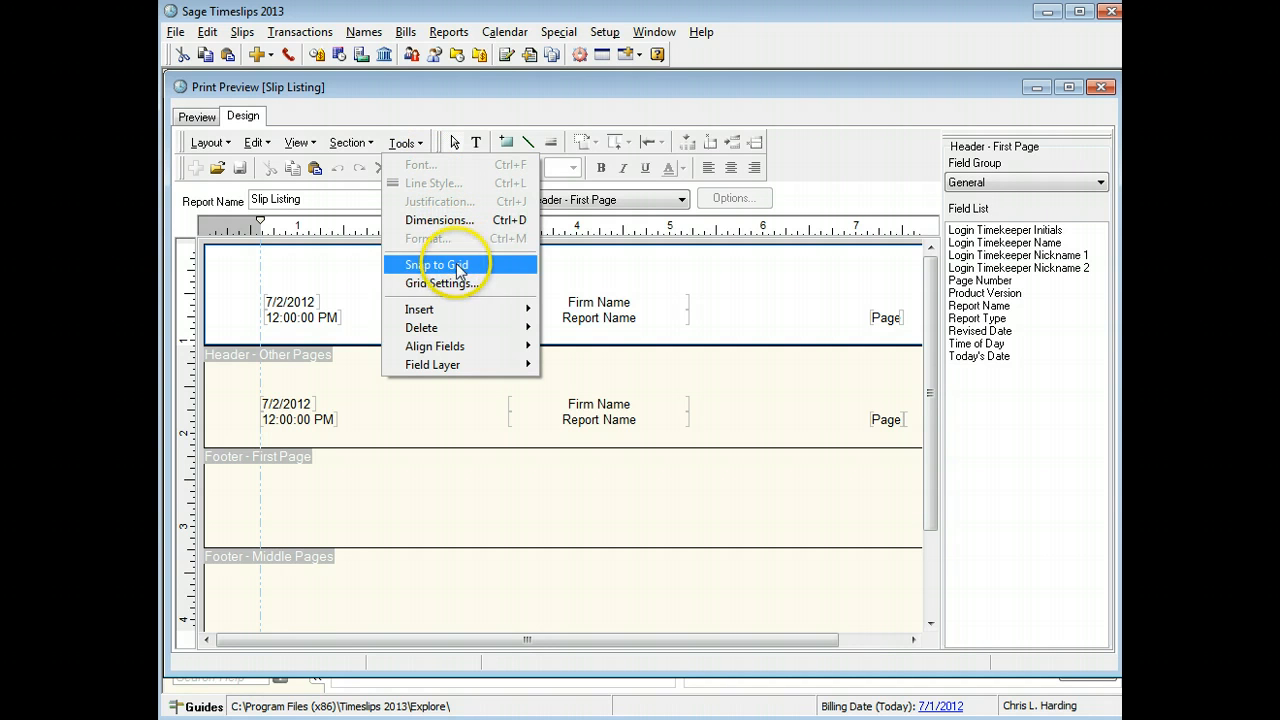
{"action": "mouse_move", "coordinate": [422, 328]}
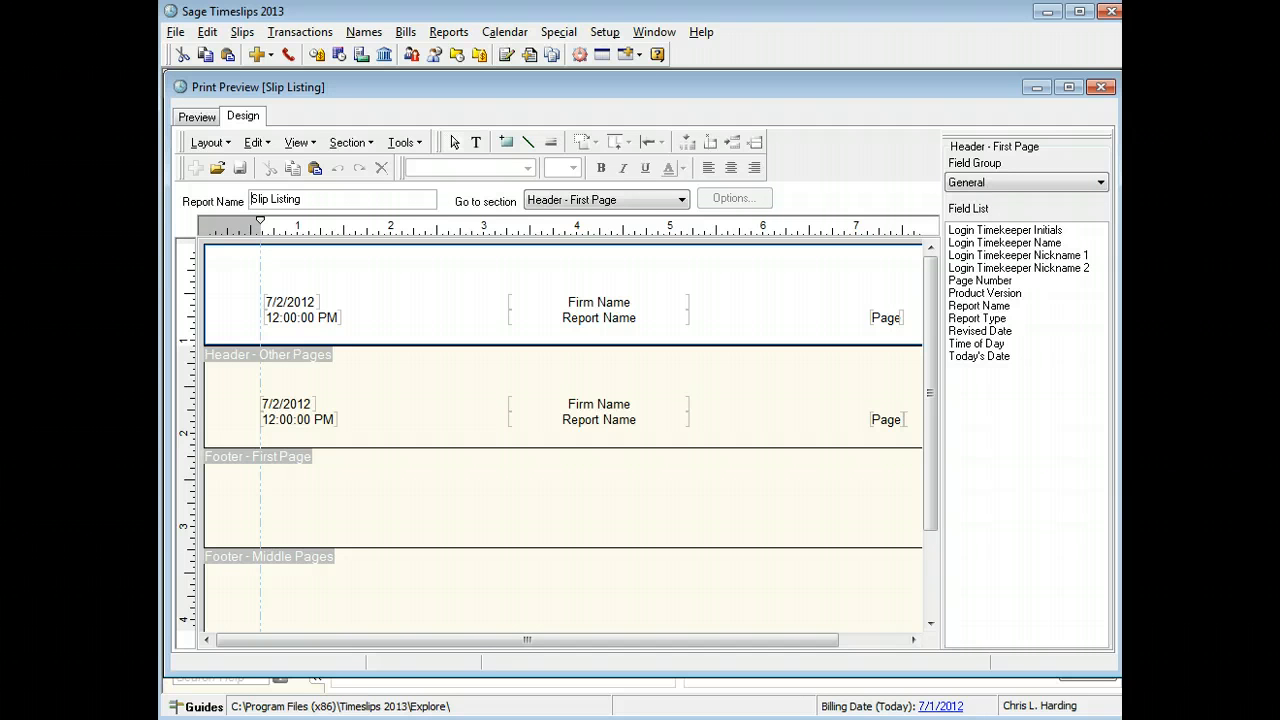
{"action": "mouse_move", "coordinate": [192, 216]}
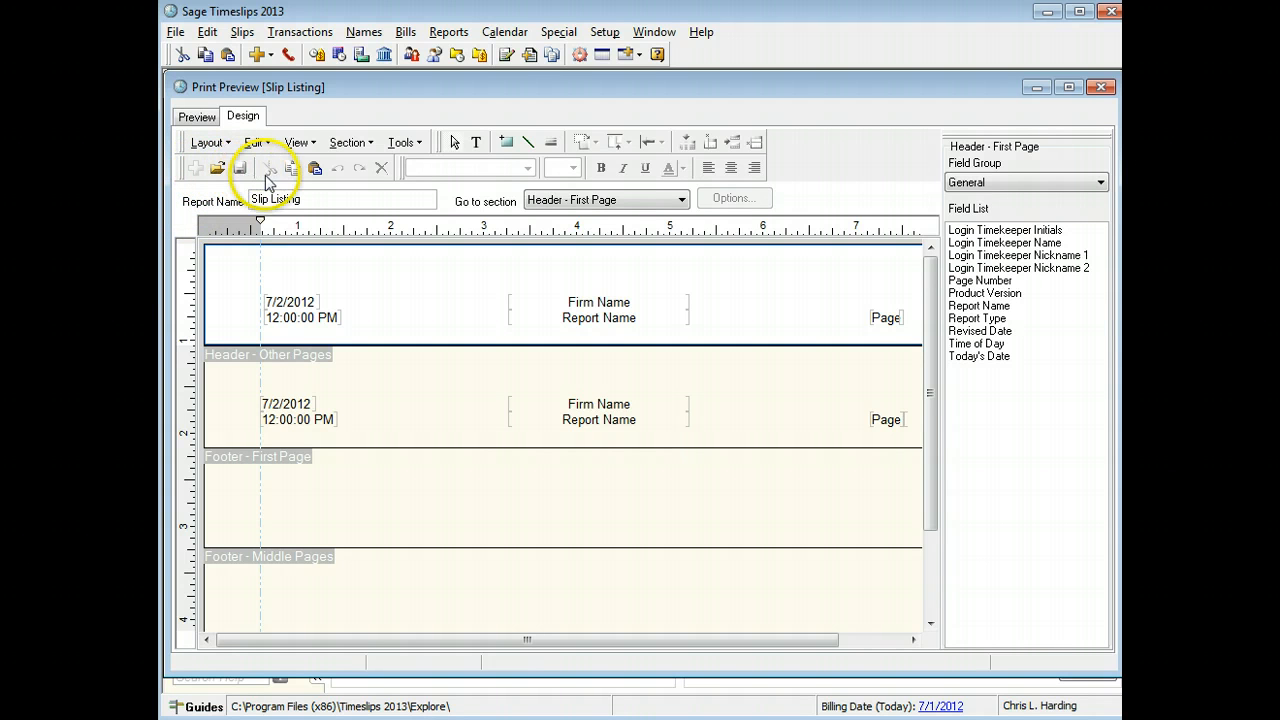
{"action": "mouse_move", "coordinate": [364, 180]}
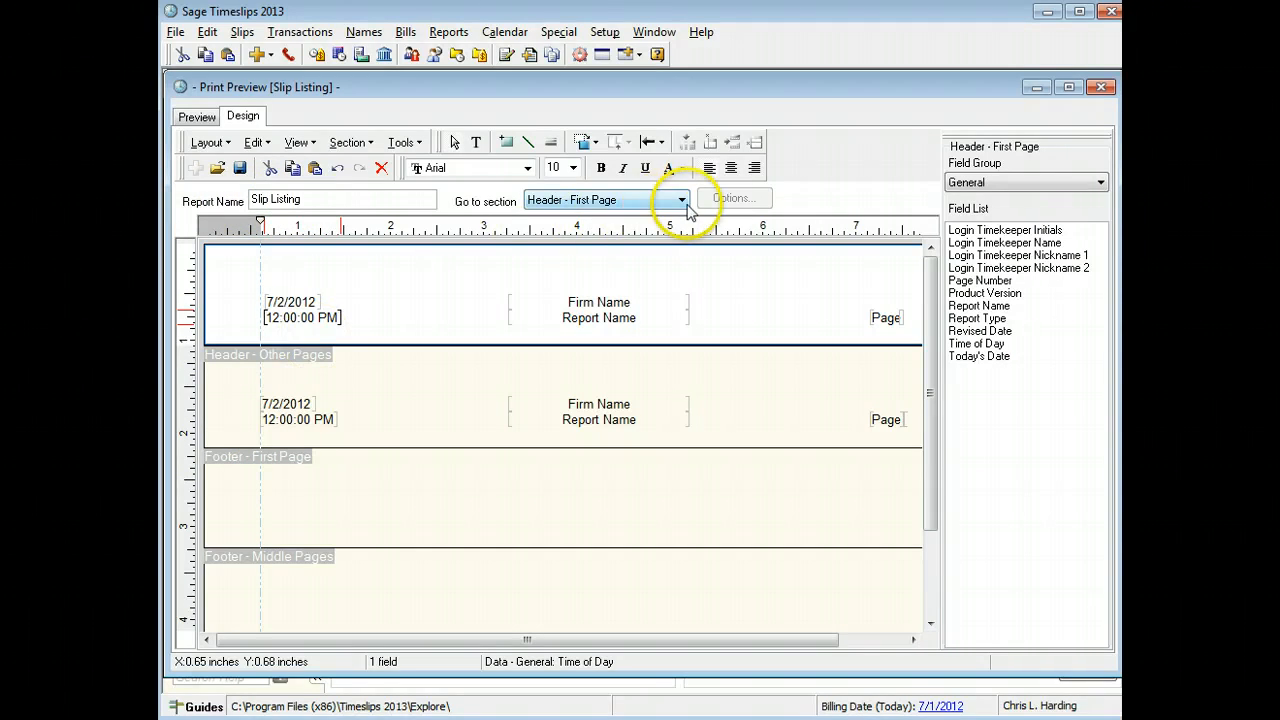
{"action": "left_click", "coordinate": [680, 200]}
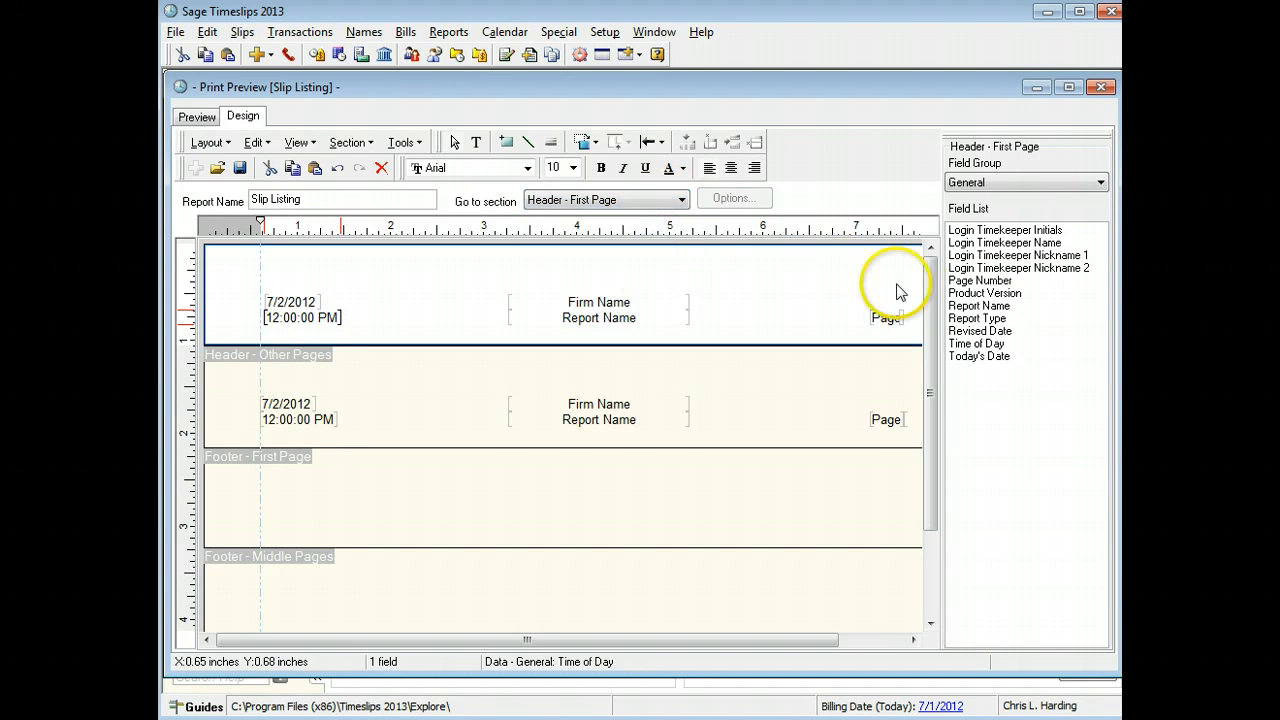
{"action": "scroll", "scroll_direction": "down", "scroll_amount": 3}
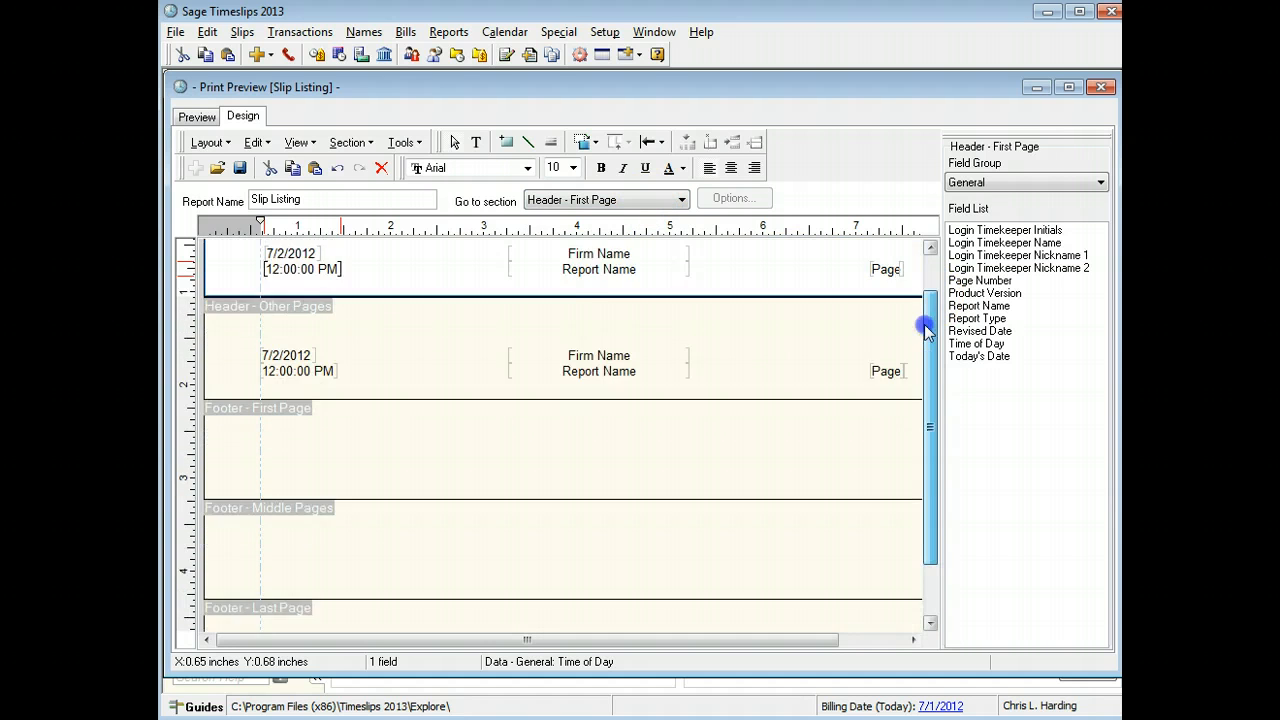
{"action": "scroll", "scroll_direction": "down", "scroll_amount": 3}
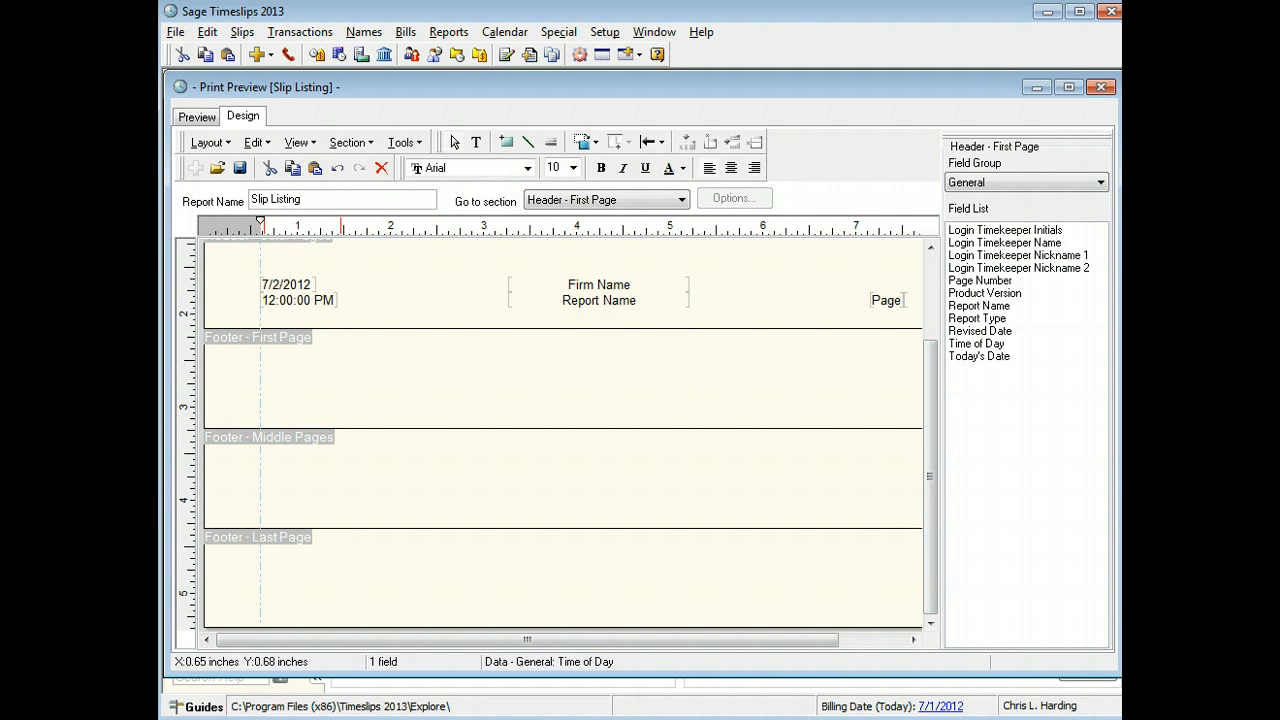
{"action": "mouse_move", "coordinate": [340, 350]}
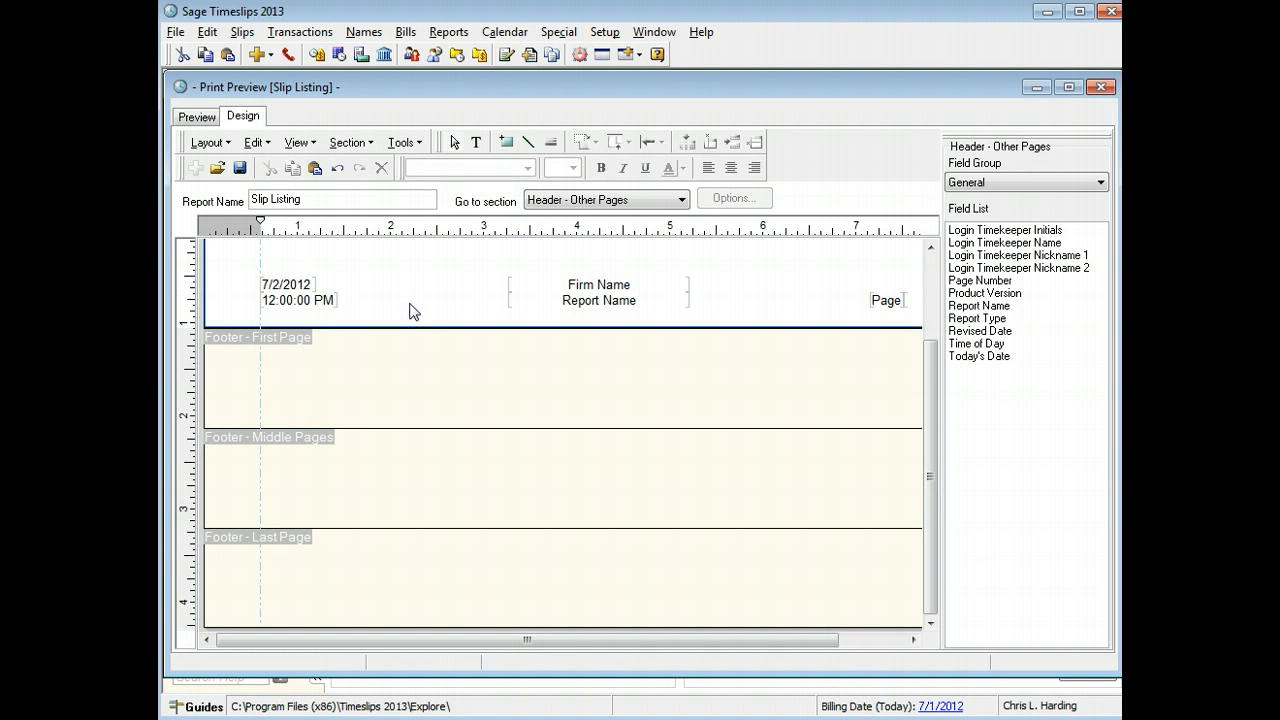
{"action": "left_click", "coordinate": [288, 284]}
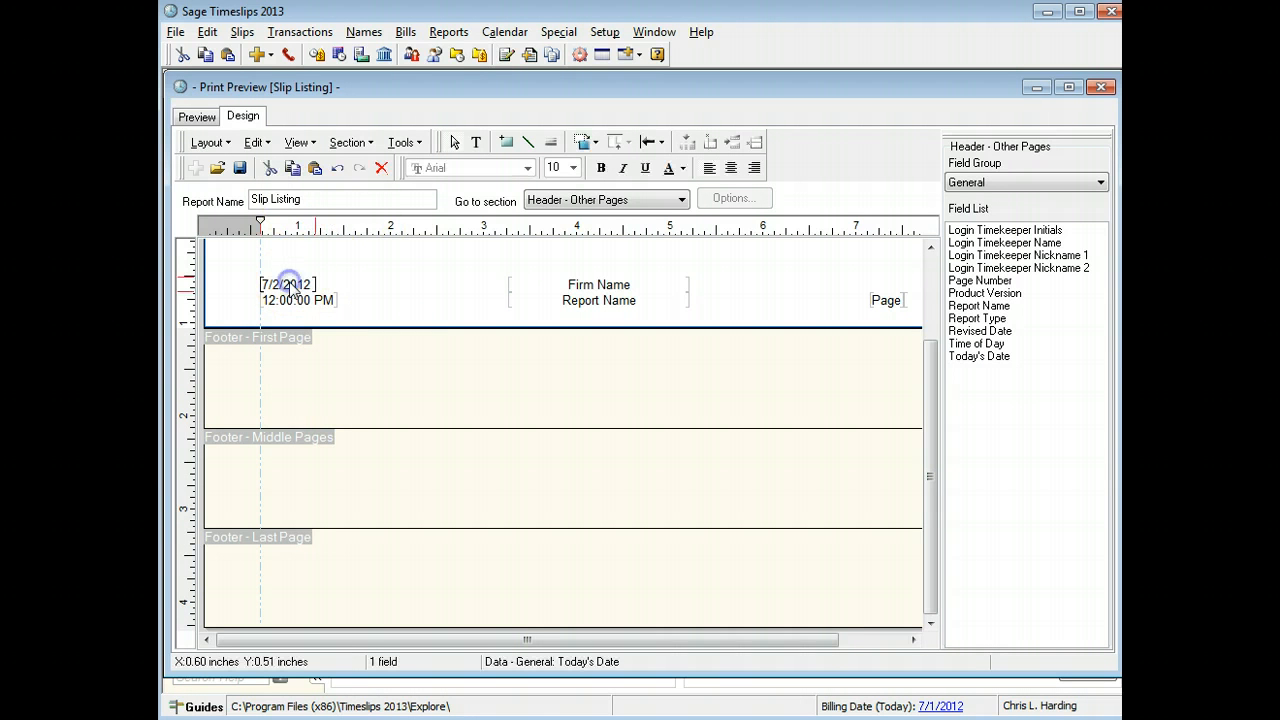
{"action": "left_click", "coordinate": [298, 300]}
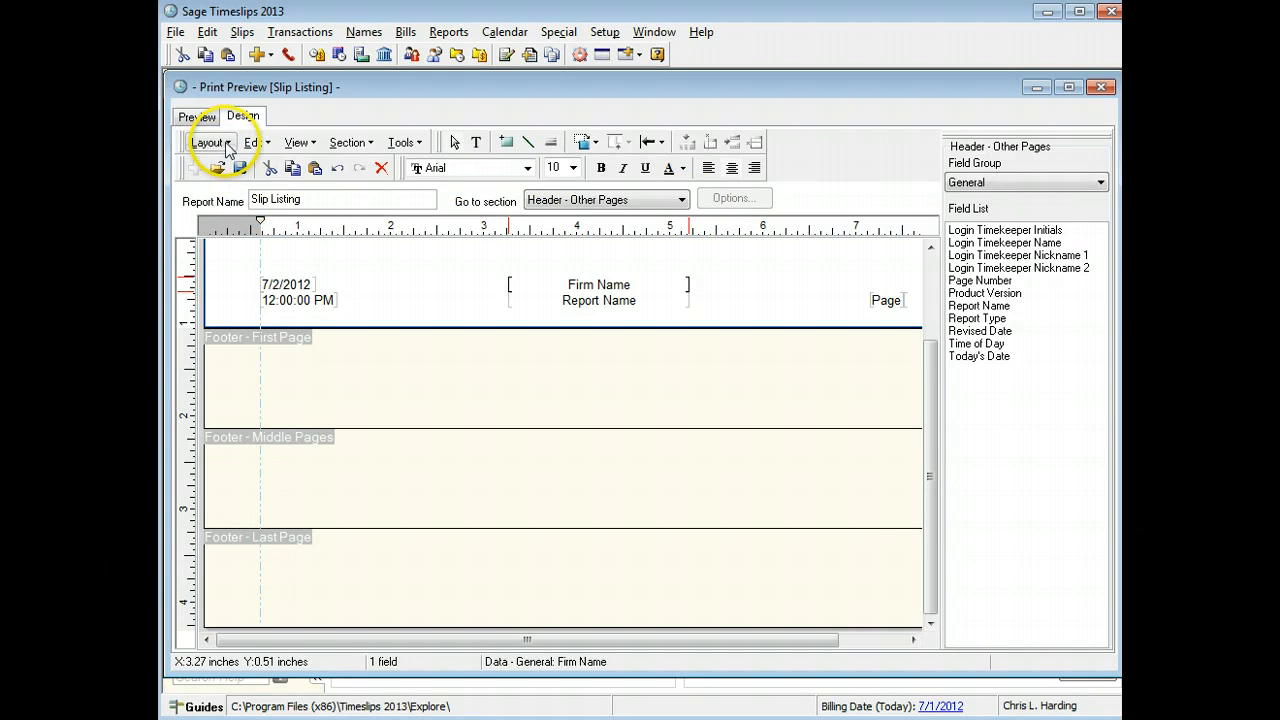
- Bring up Font Styles in the Global Report Layout Options from the Layout menu
{"action": "left_click", "coordinate": [210, 142]}
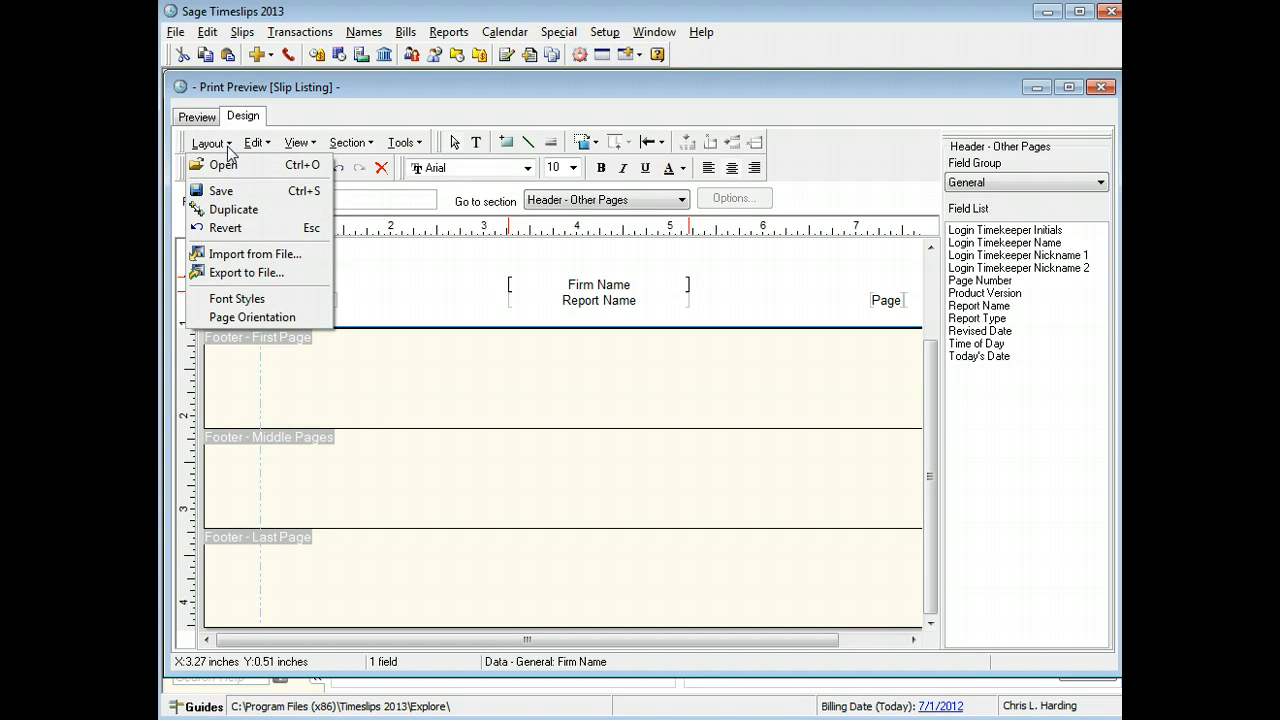
{"action": "mouse_move", "coordinate": [252, 316]}
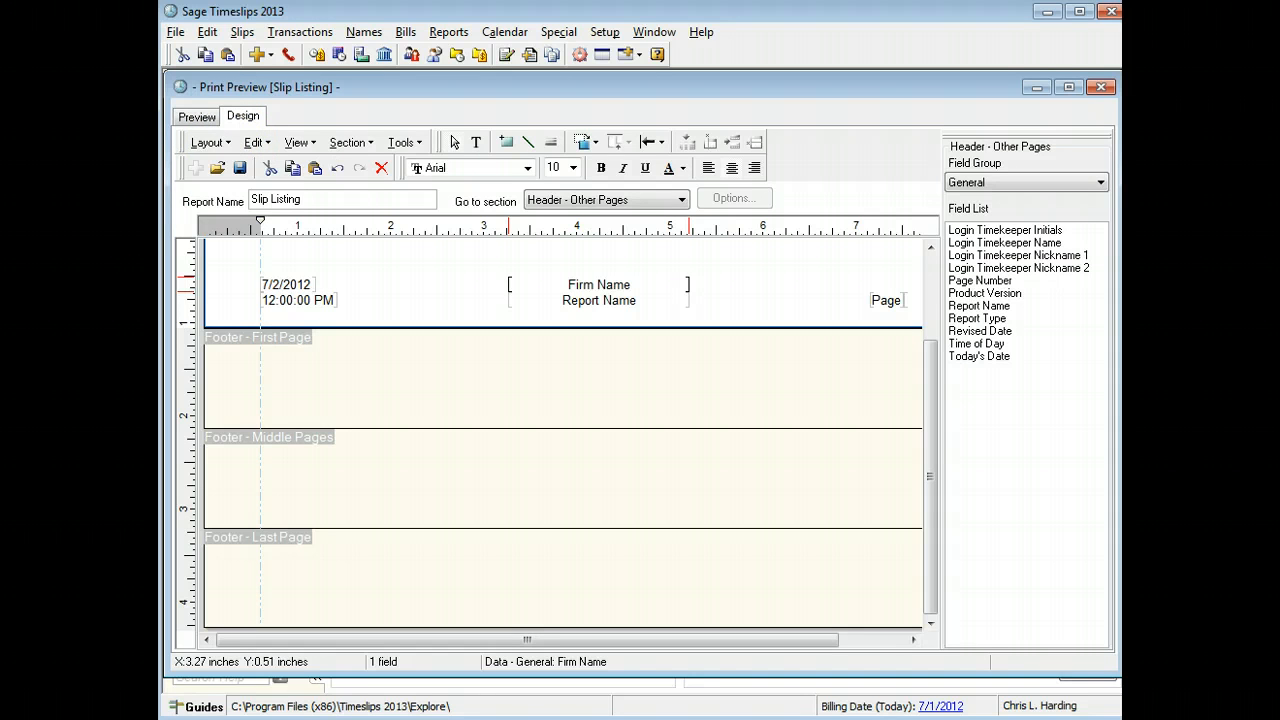
{"action": "left_click", "coordinate": [208, 142]}
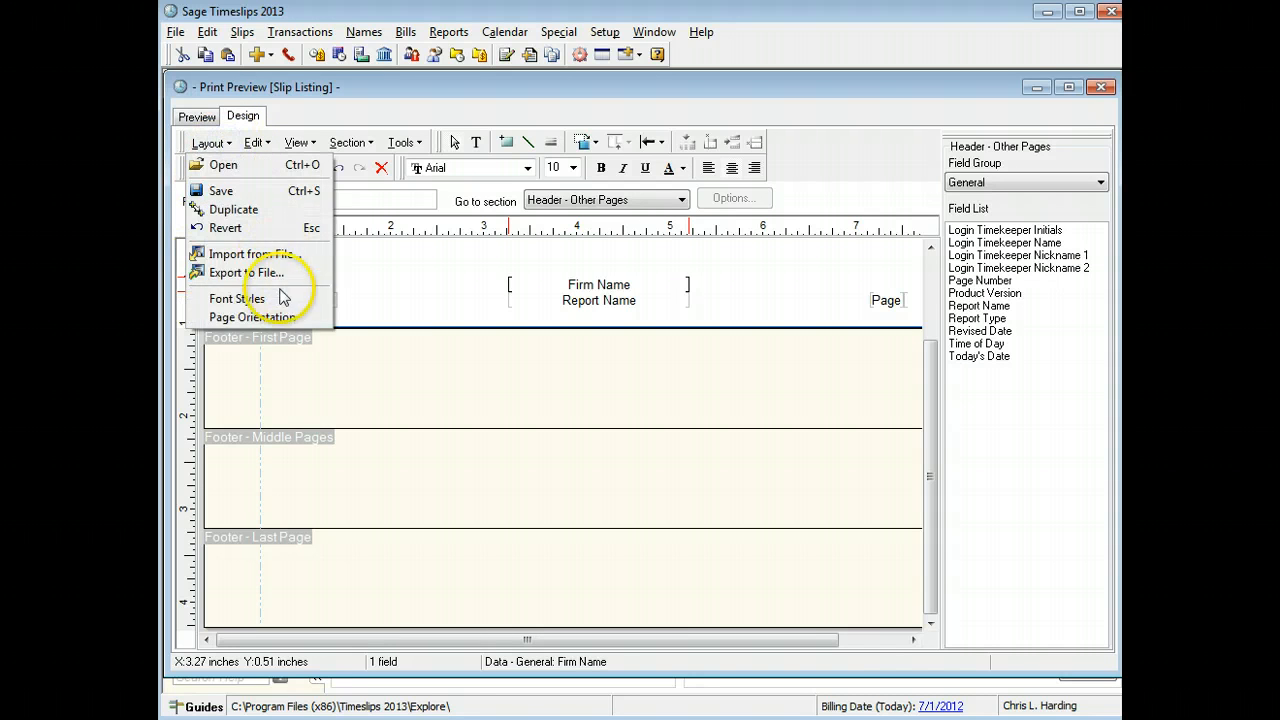
{"action": "left_click", "coordinate": [238, 298]}
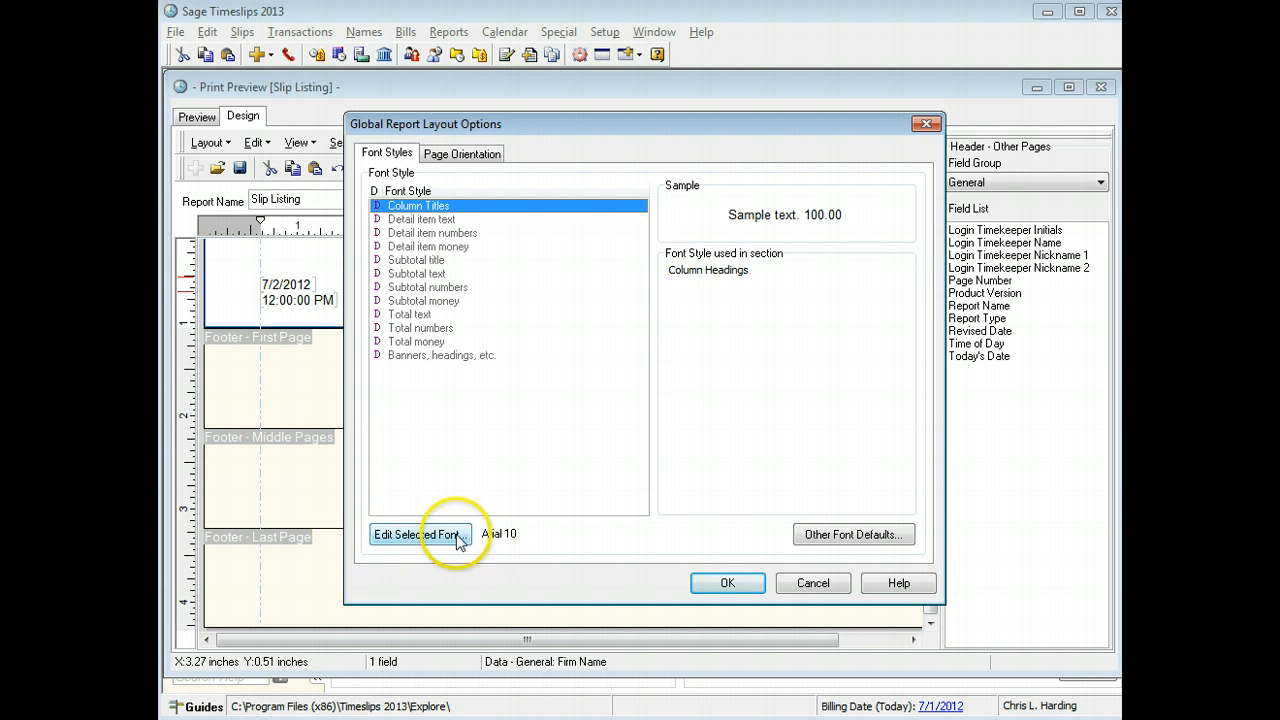
- Peek at the Column Titles font, dismiss it, and go to the Page Orientation settings
{"action": "left_click", "coordinate": [420, 534]}
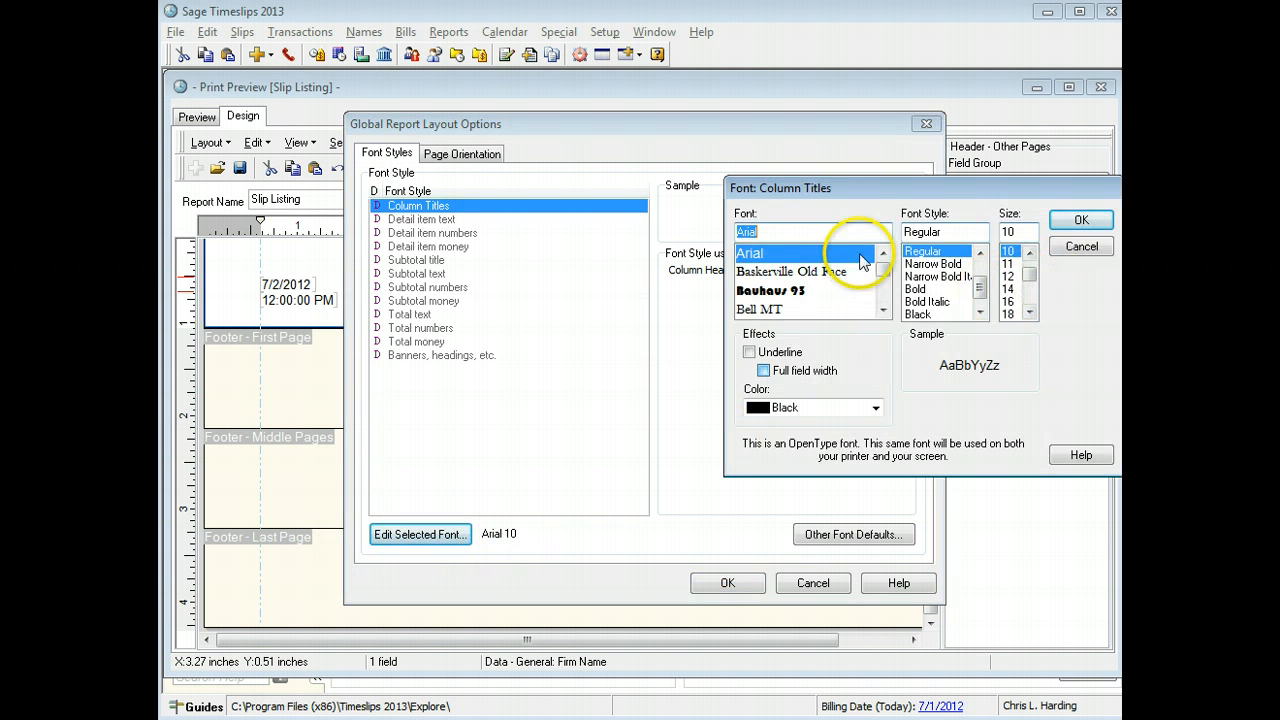
{"action": "left_click", "coordinate": [1080, 218]}
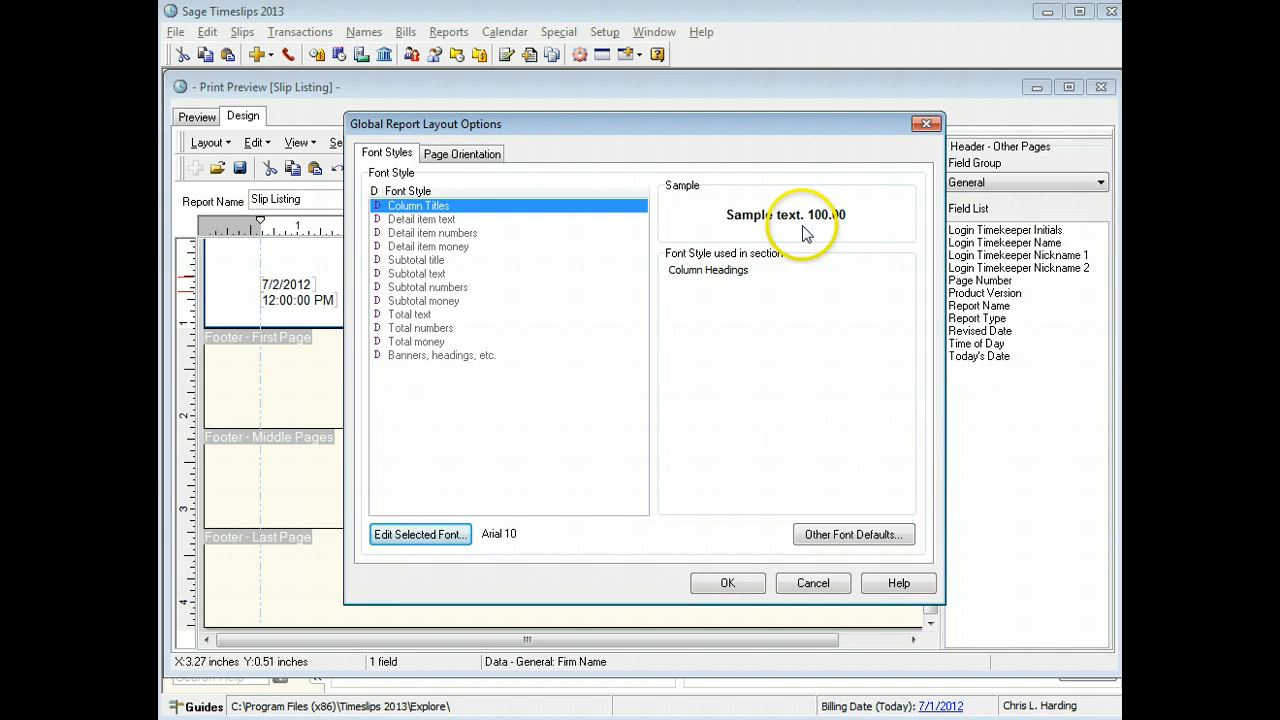
{"action": "left_click", "coordinate": [460, 152]}
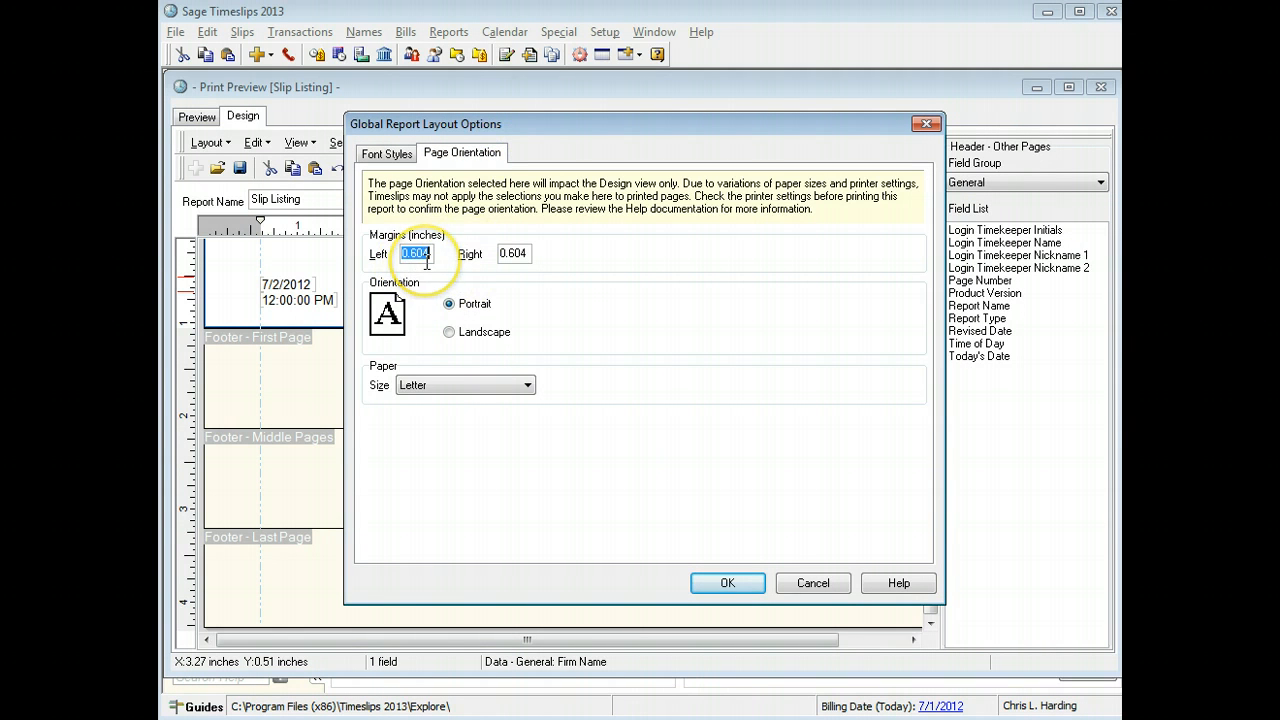
- Set the left and right page margins to .25 inch and apply
{"action": "type", "text": ".25"}
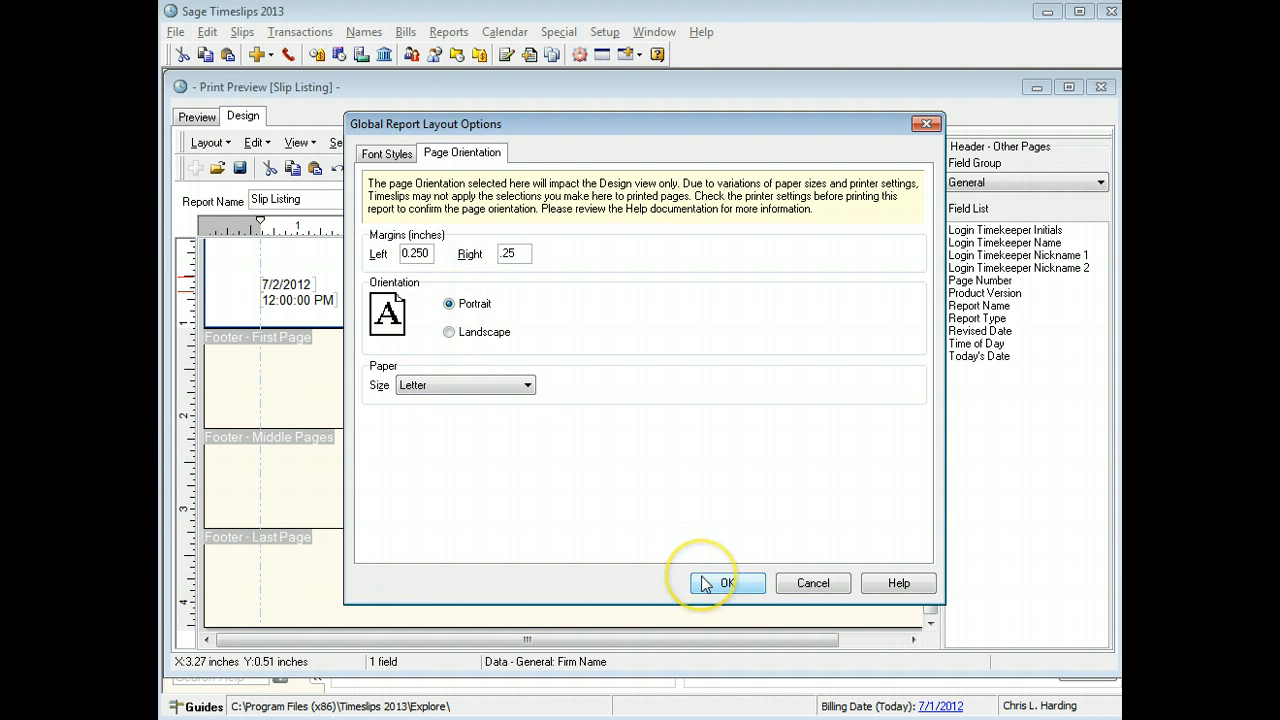
{"action": "left_click", "coordinate": [728, 584]}
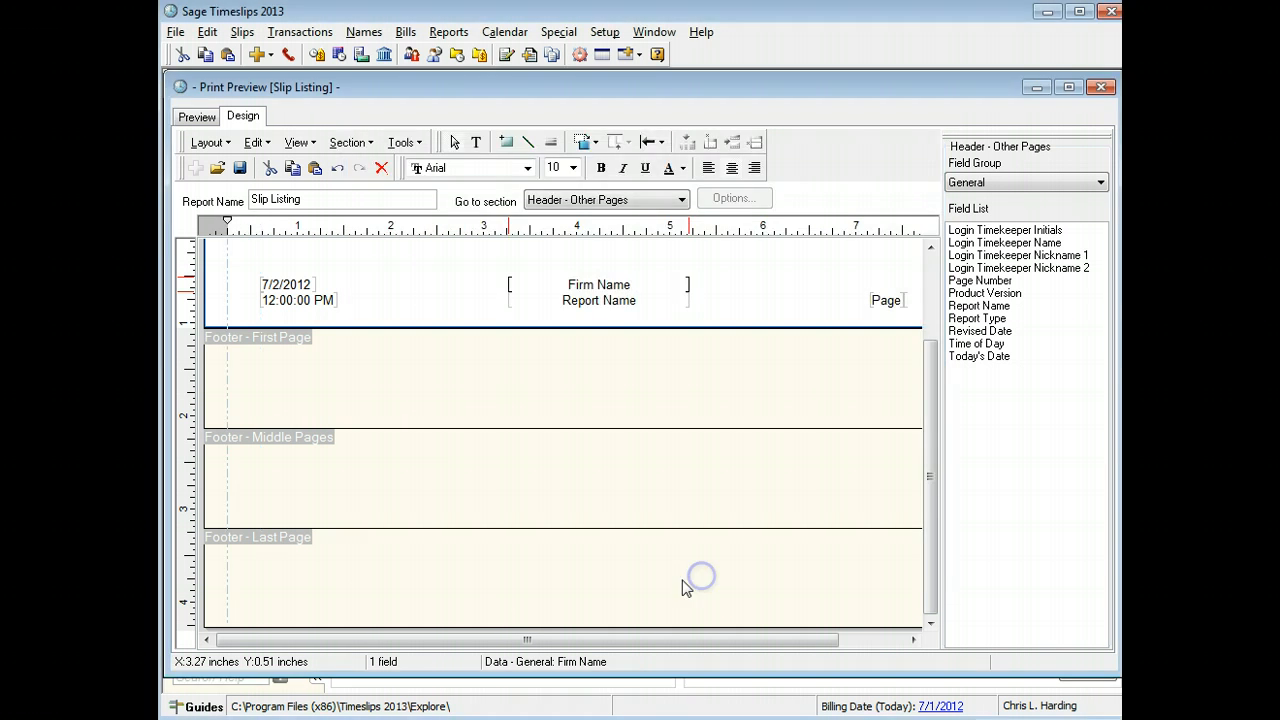
{"action": "mouse_move", "coordinate": [160, 660]}
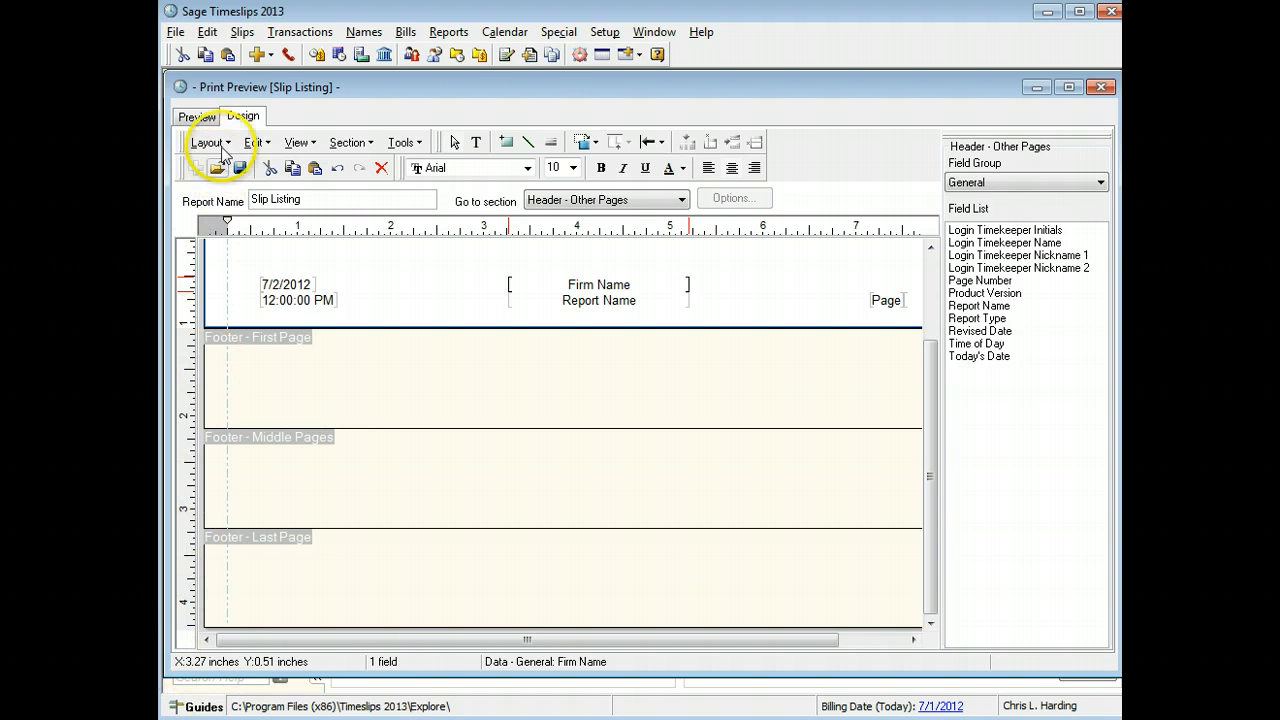
- Preview the report through pages 1 to 3 of 9, then finish so the save-changes prompt appears
{"action": "left_click", "coordinate": [196, 116]}
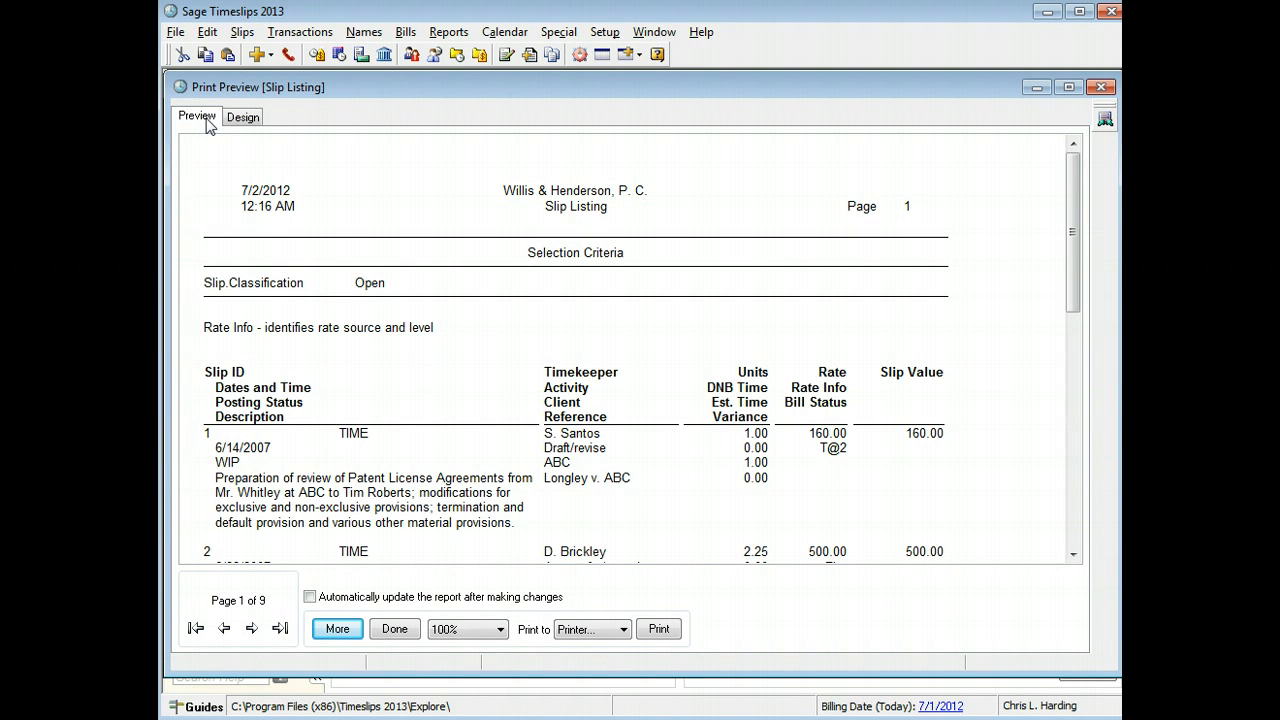
{"action": "mouse_move", "coordinate": [810, 414]}
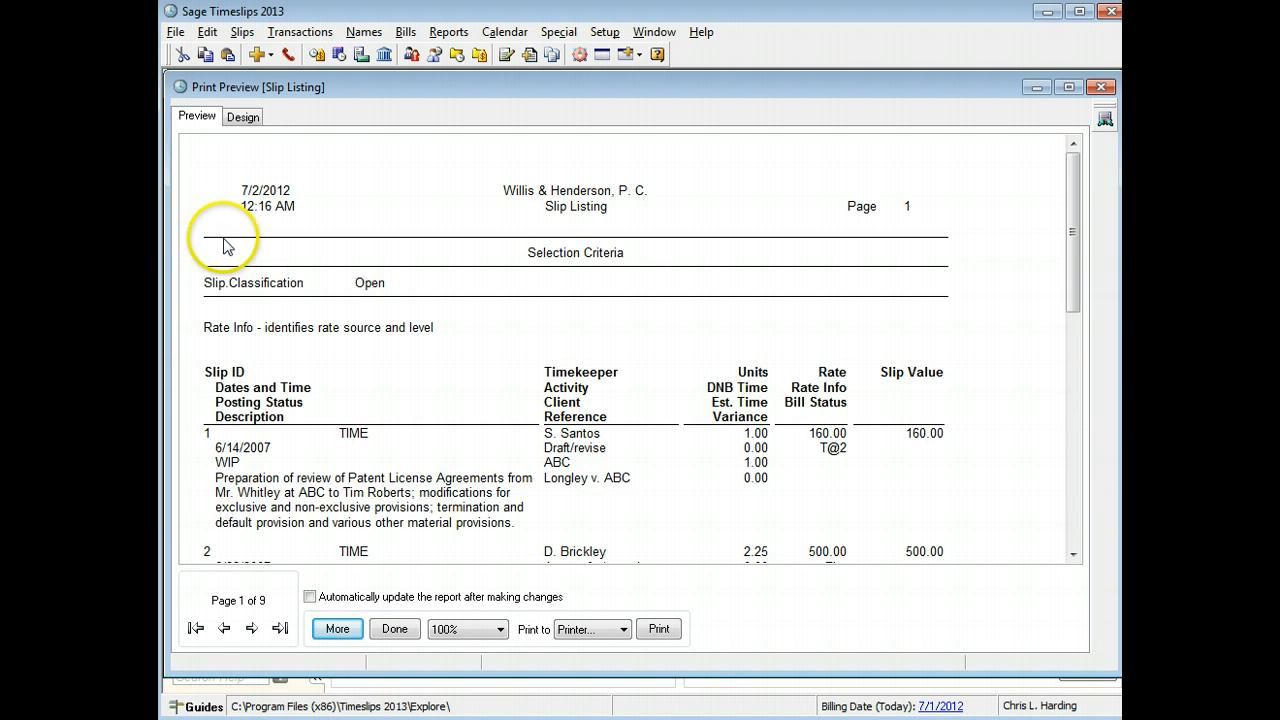
{"action": "mouse_move", "coordinate": [336, 382]}
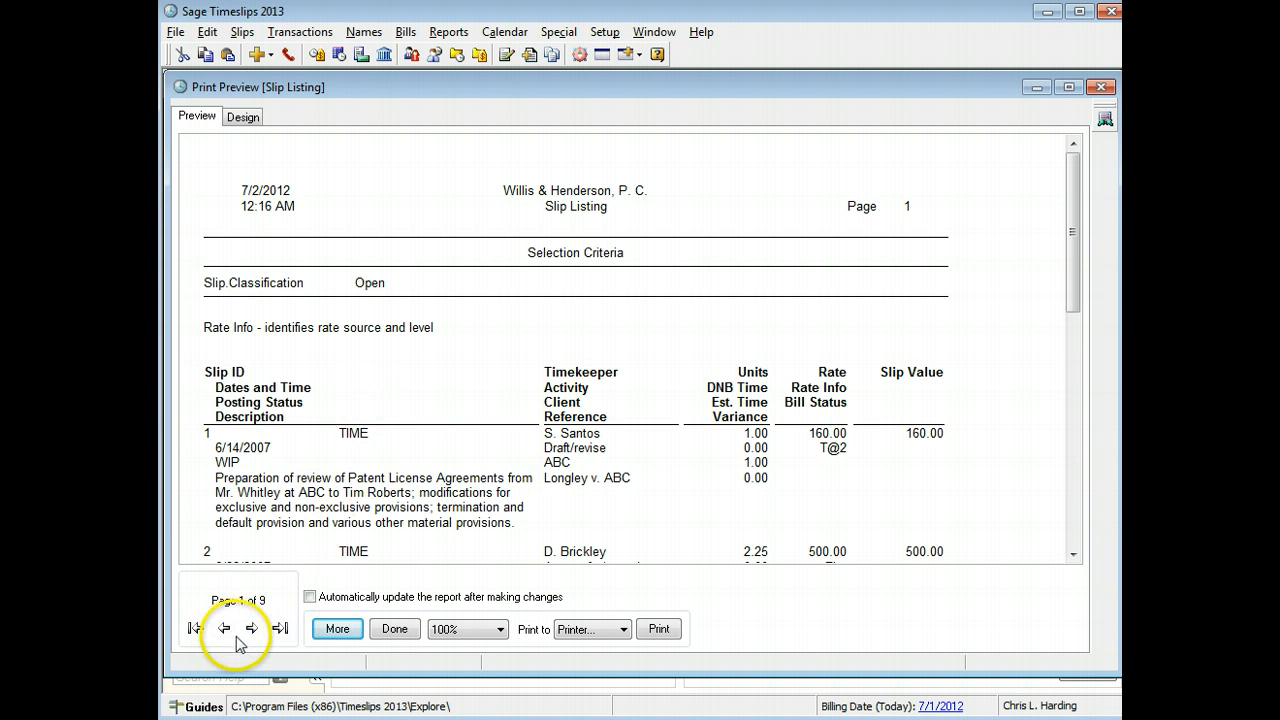
{"action": "mouse_move", "coordinate": [252, 628]}
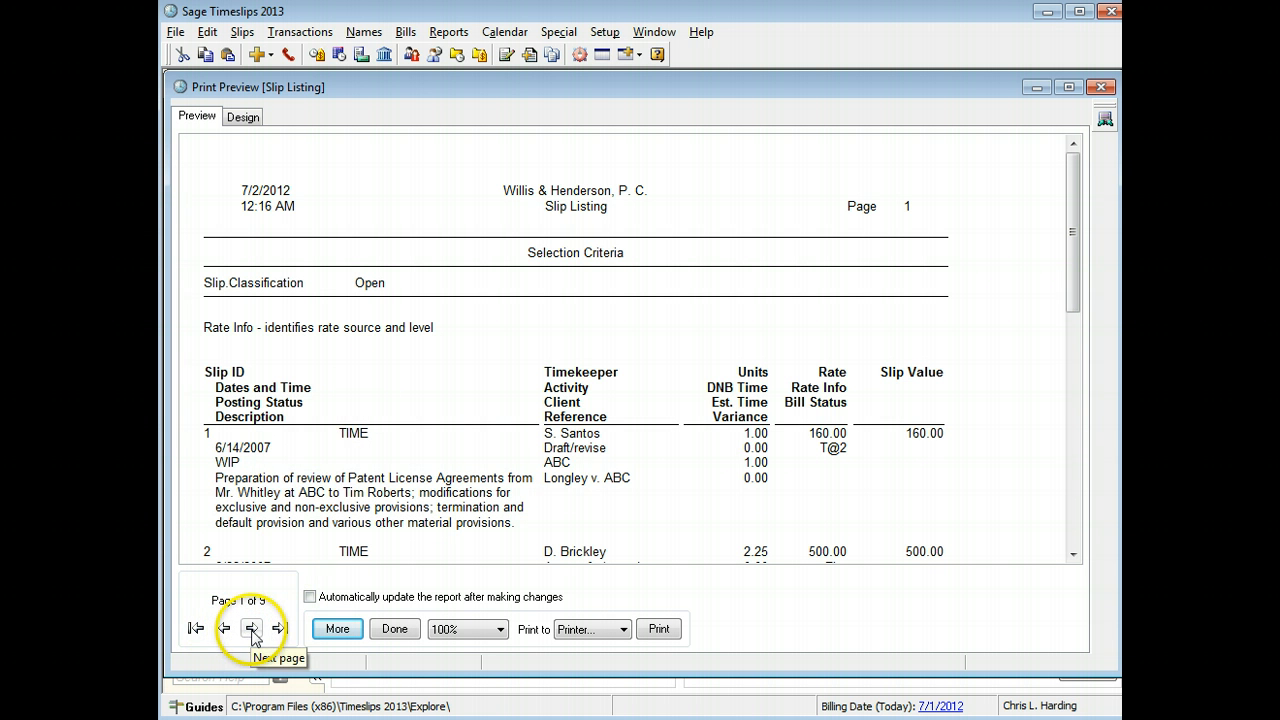
{"action": "left_click", "coordinate": [252, 628]}
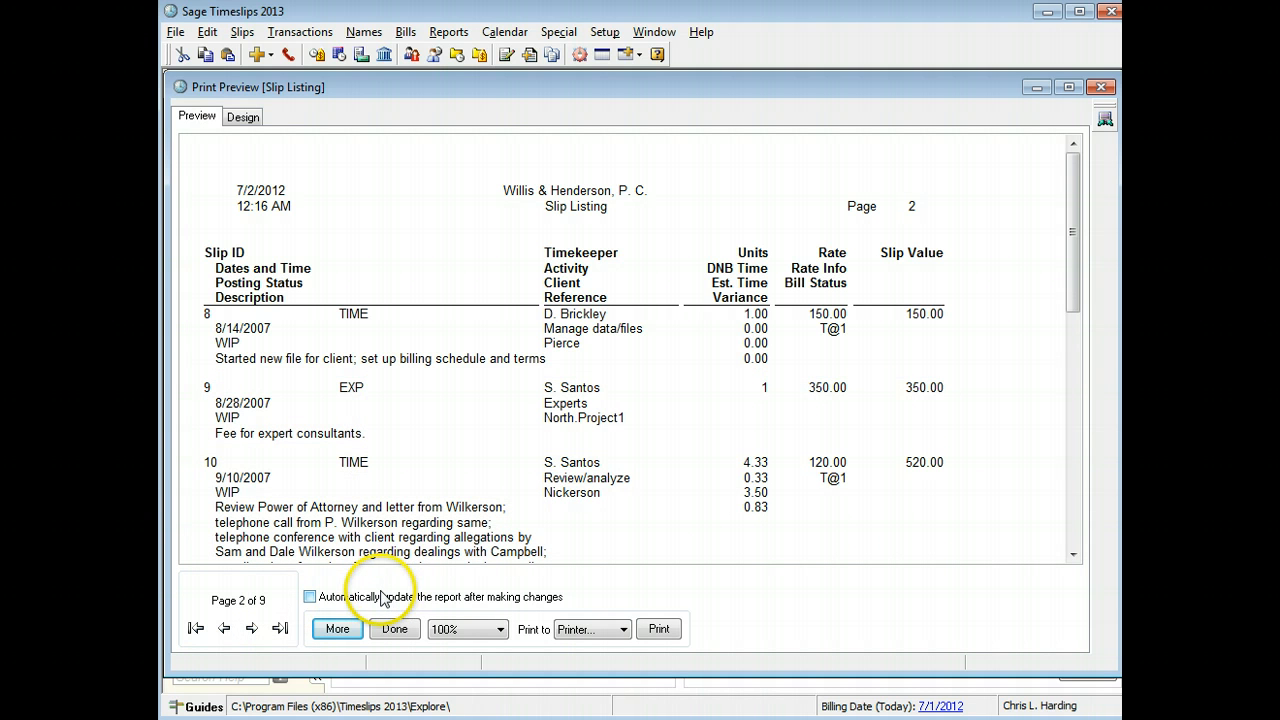
{"action": "left_click", "coordinate": [336, 628]}
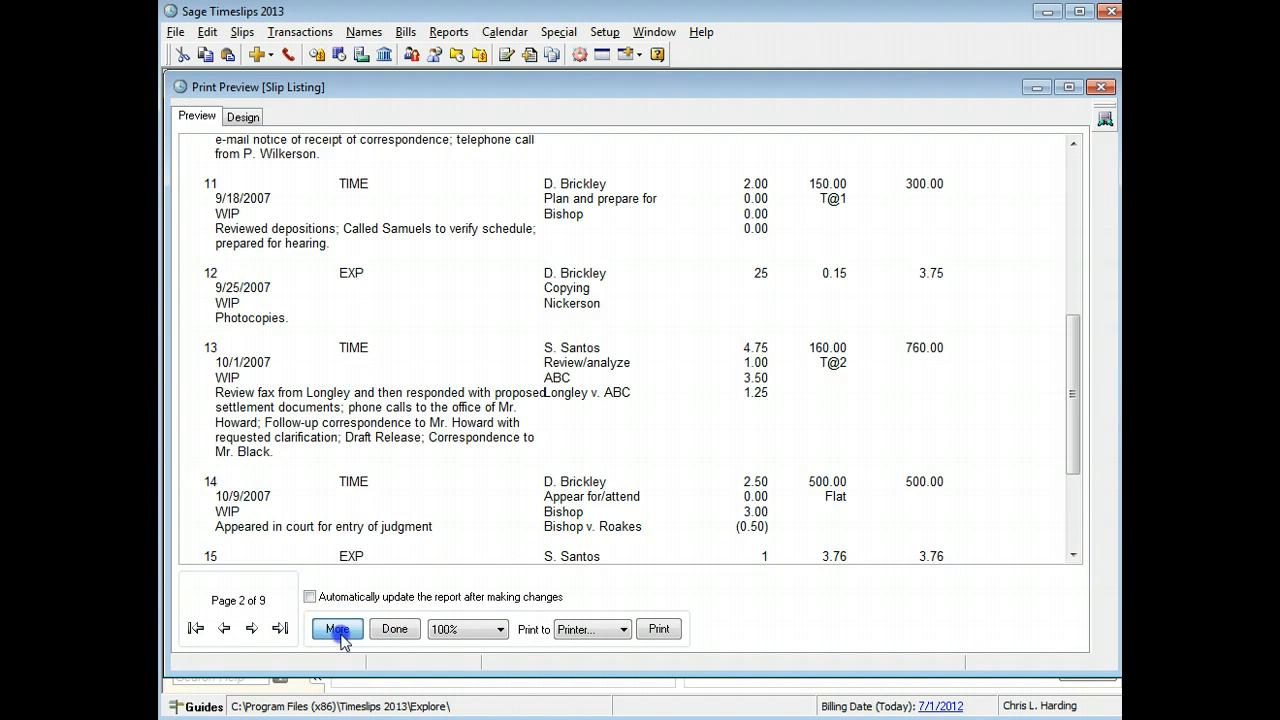
{"action": "left_click", "coordinate": [336, 628]}
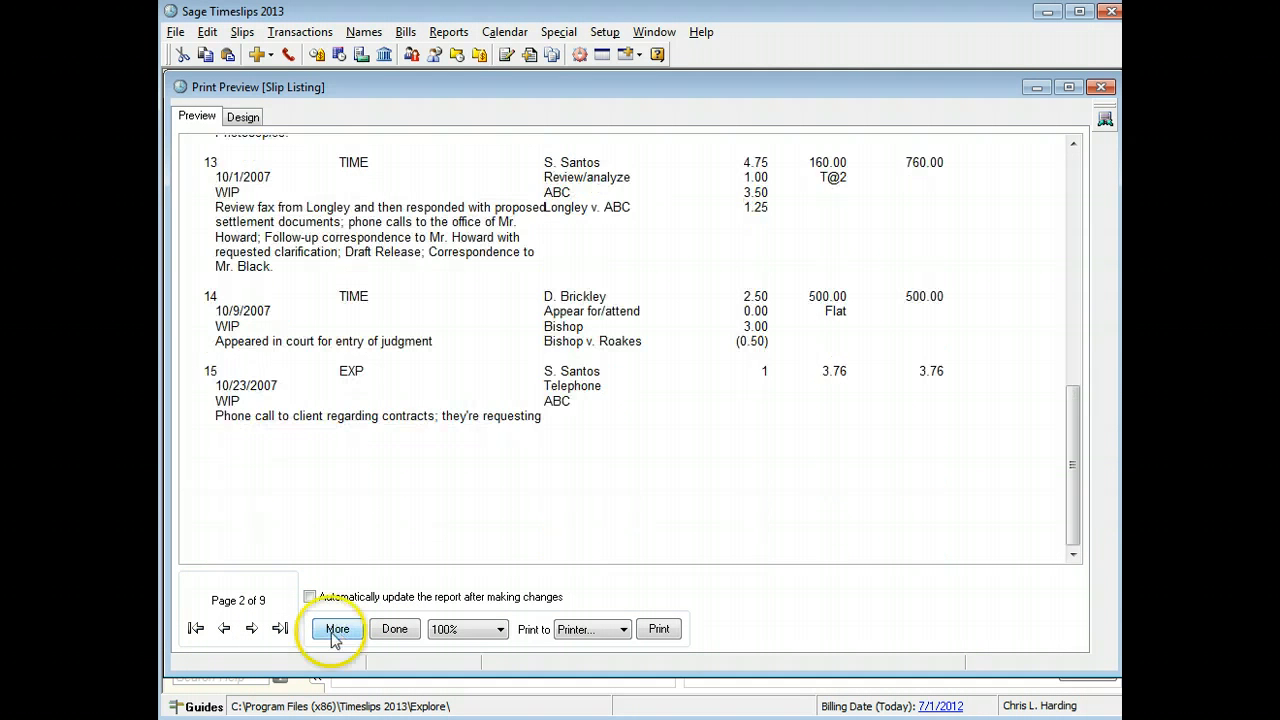
{"action": "left_click", "coordinate": [252, 628]}
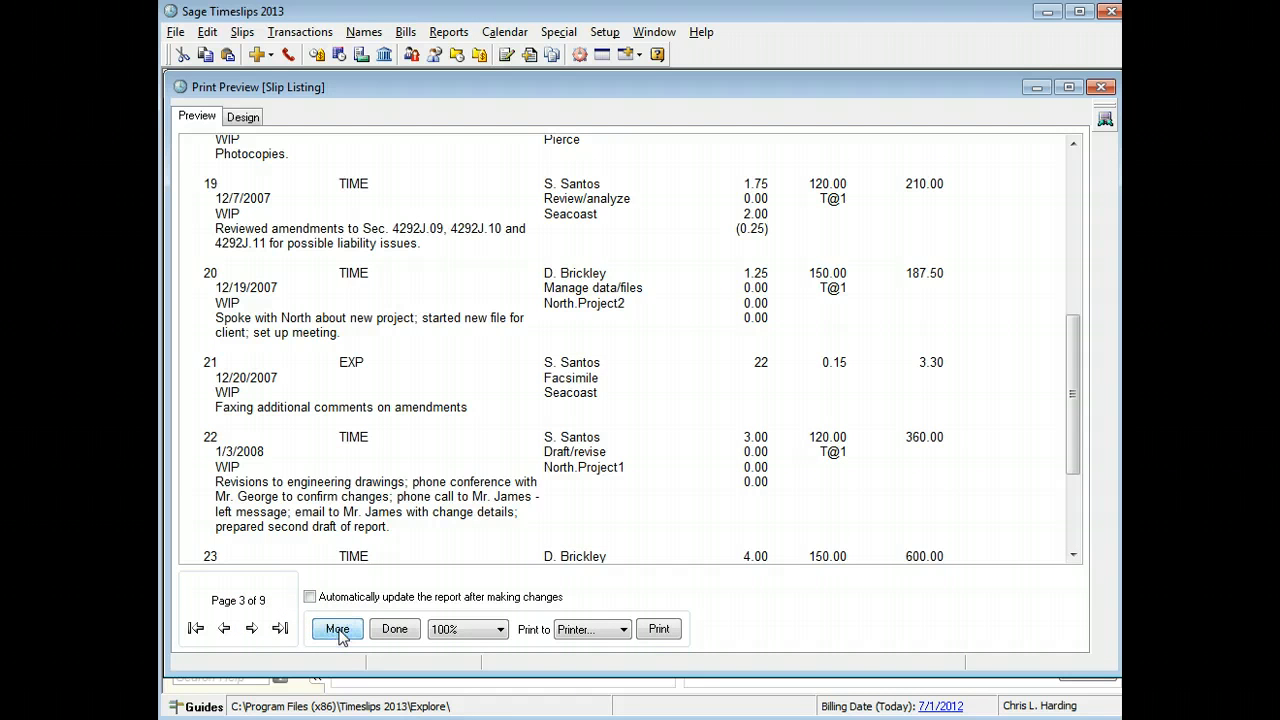
{"action": "left_click", "coordinate": [336, 628]}
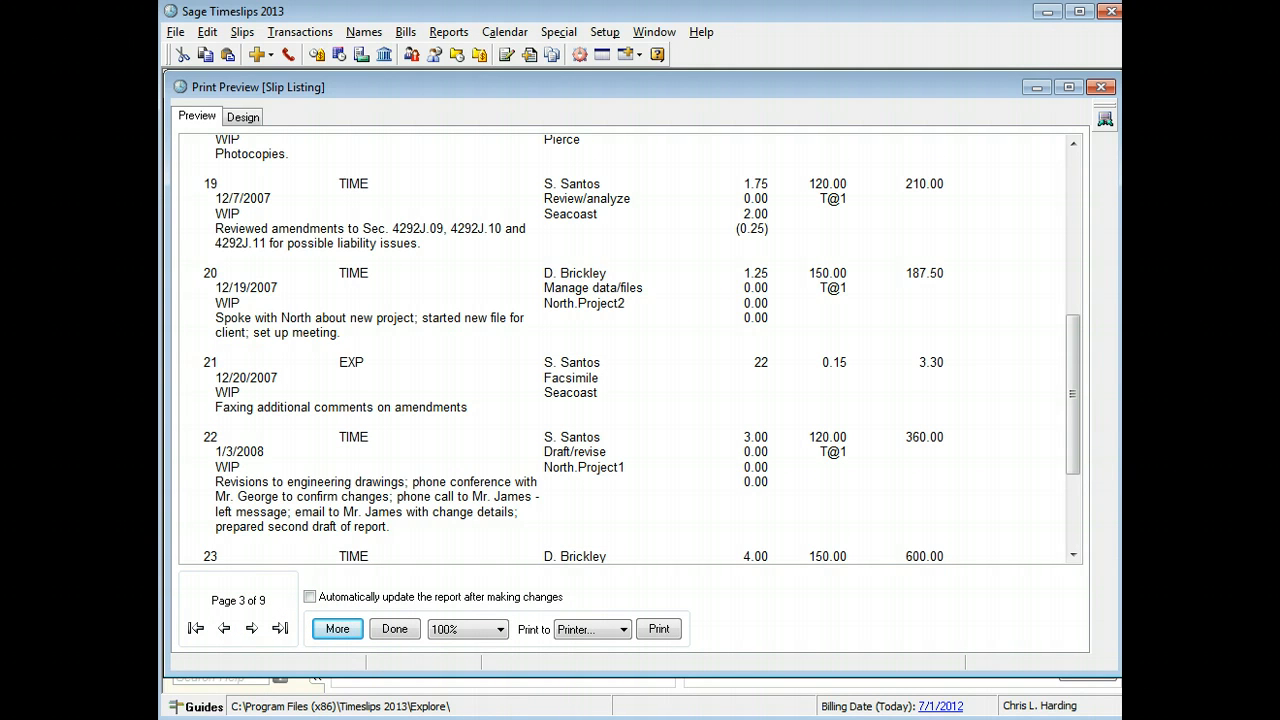
{"action": "left_click", "coordinate": [394, 628]}
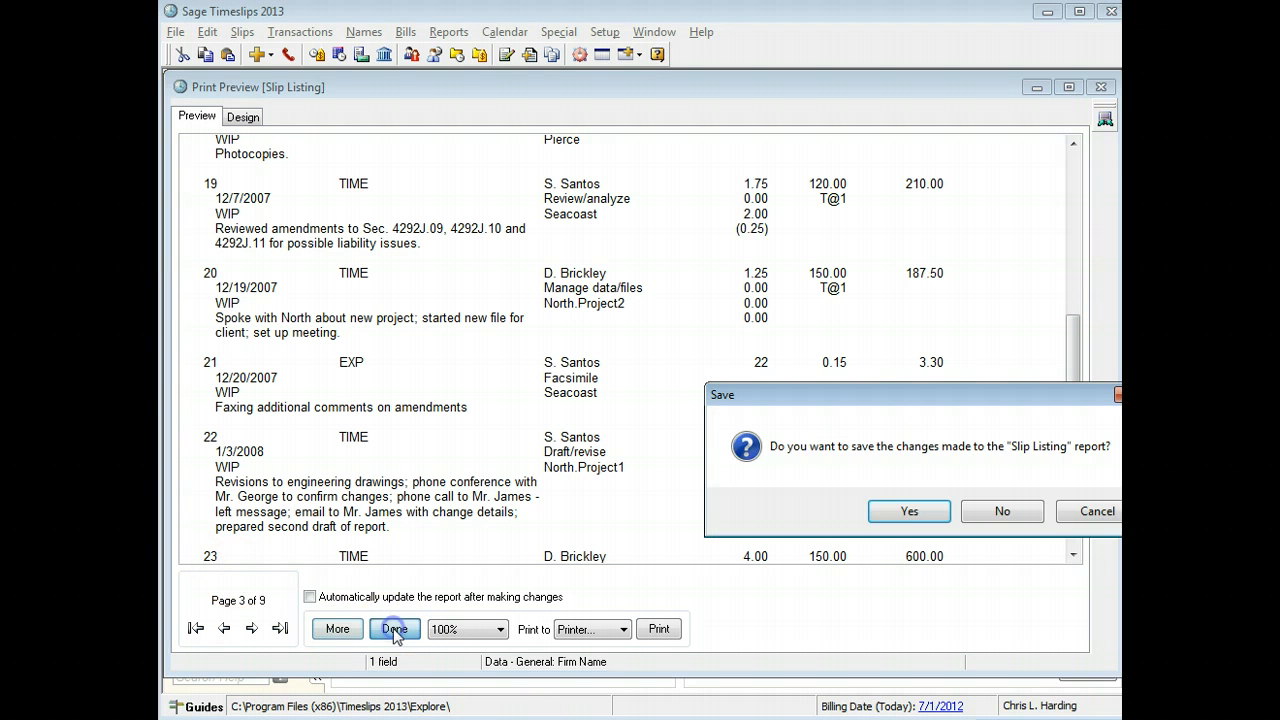